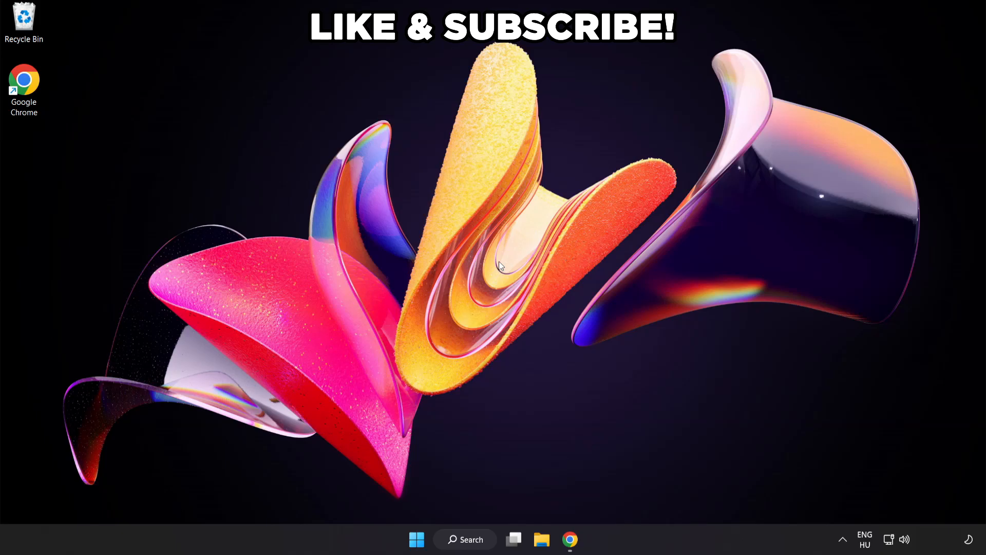
pyautogui.moveTo(465, 539)
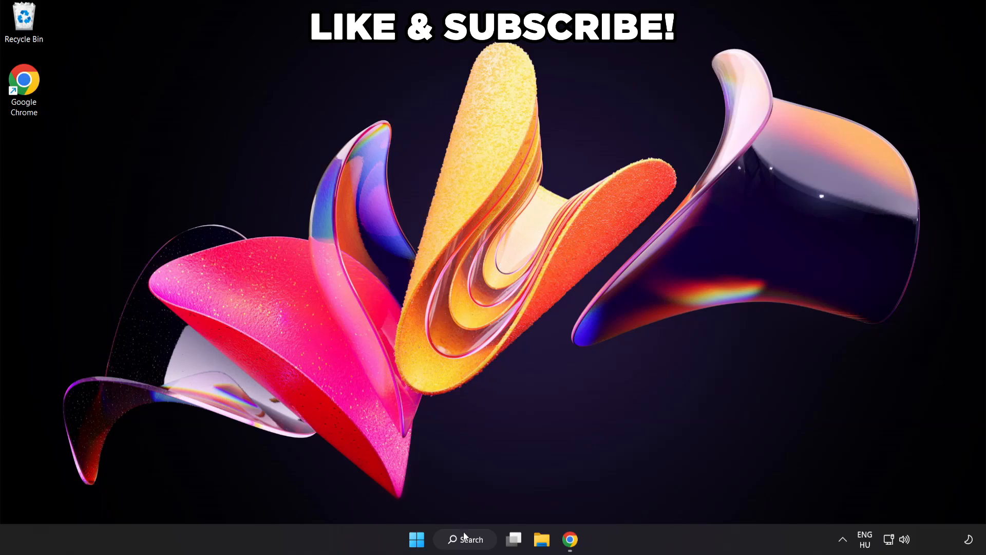
# - Make High performance the active power plan via 'edit power plan', then close Power Options
pyautogui.click(465, 538)
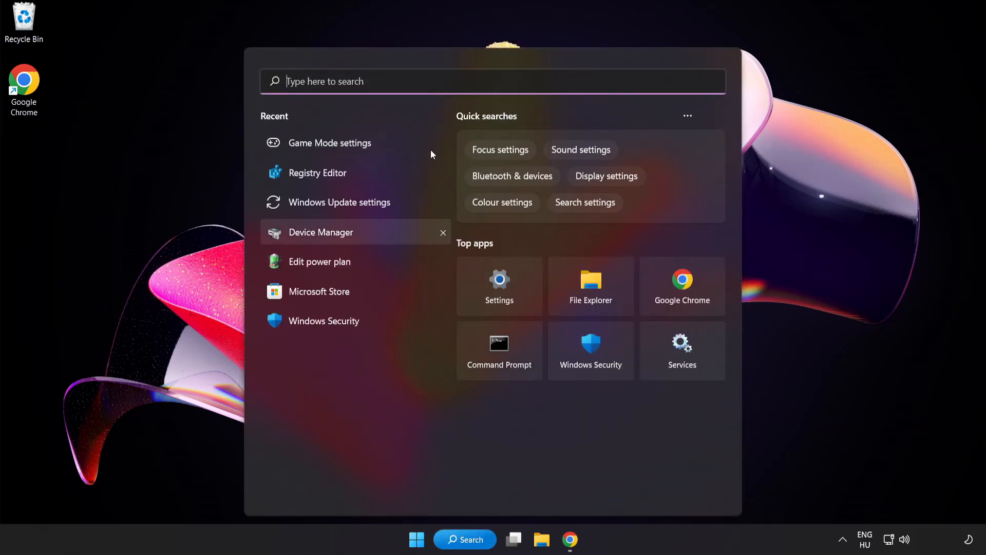
pyautogui.write('edit power plan')
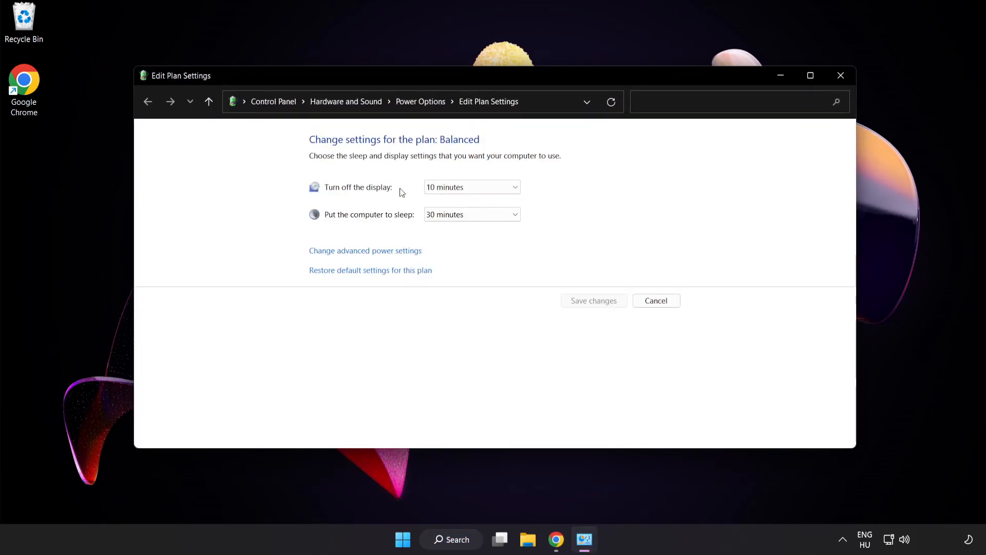
pyautogui.moveTo(420, 101)
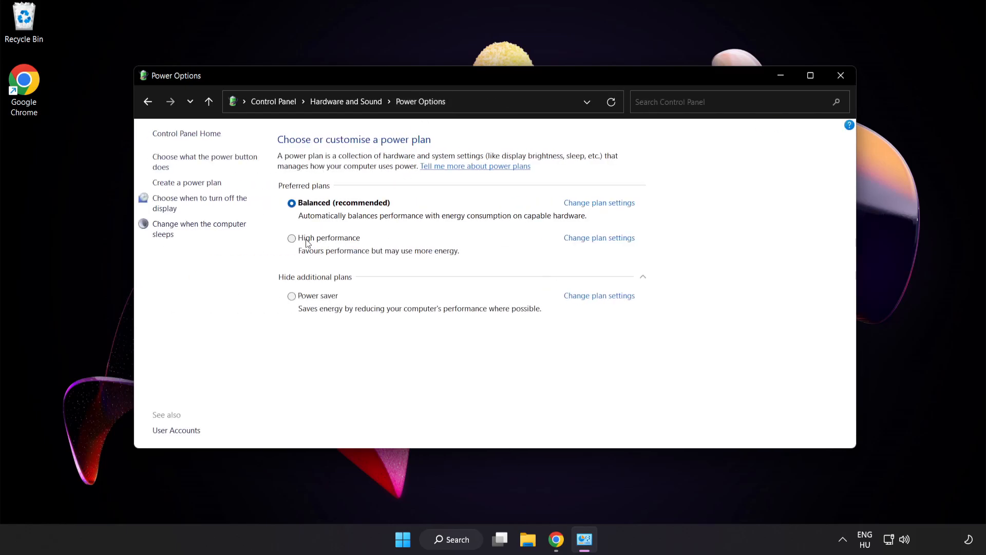
pyautogui.moveTo(326, 244)
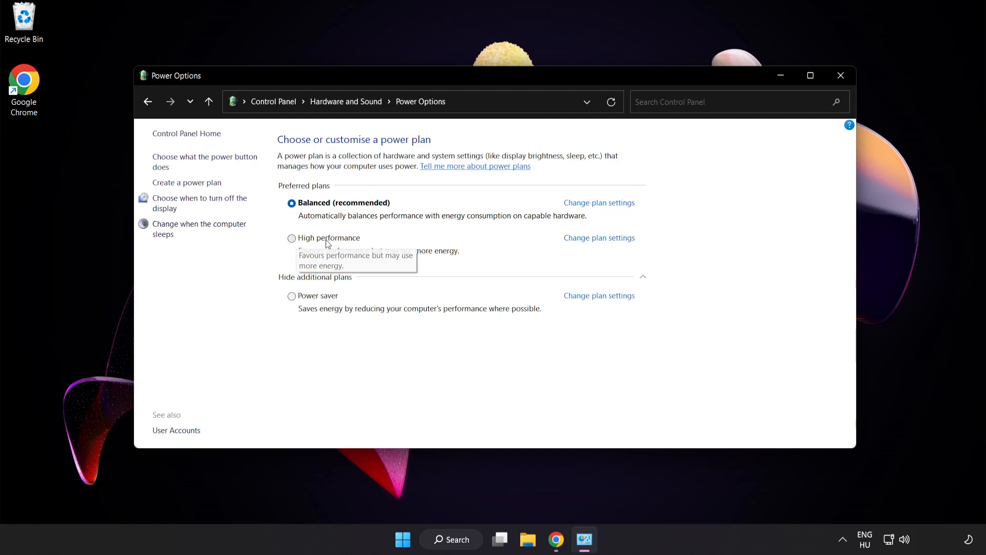
pyautogui.click(292, 238)
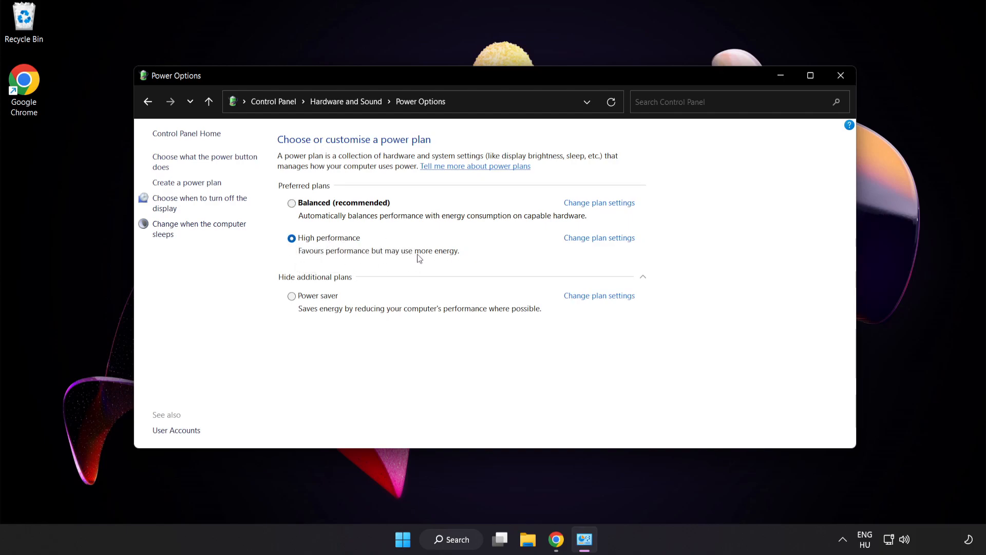
pyautogui.moveTo(841, 76)
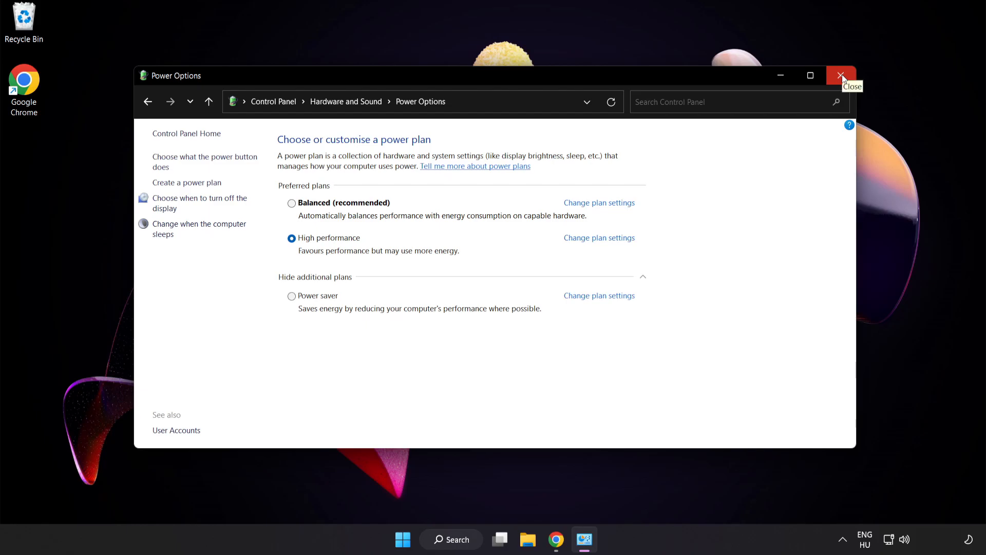
pyautogui.click(841, 75)
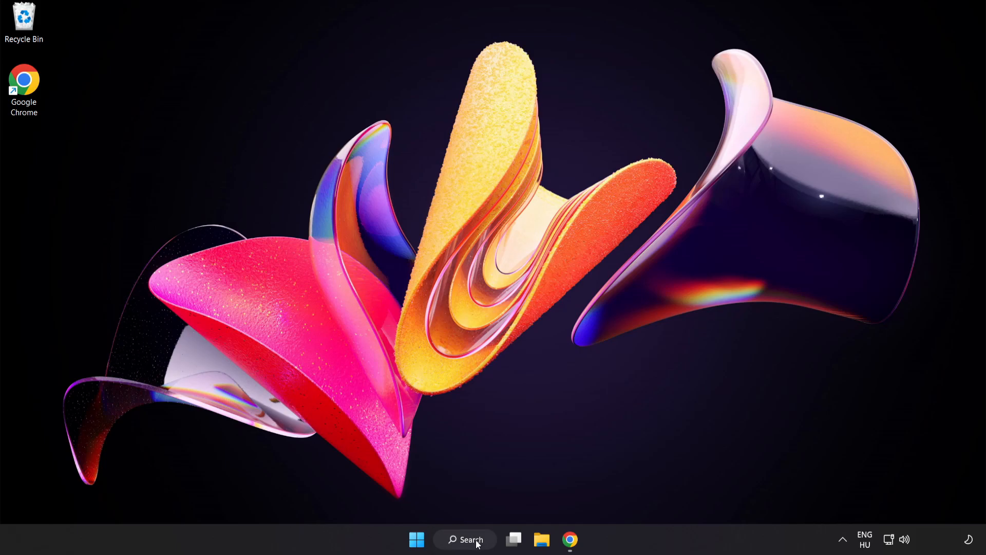
# - Open Device Manager from search and expand Display adapters to reveal VMware SVGA 3D
pyautogui.click(465, 538)
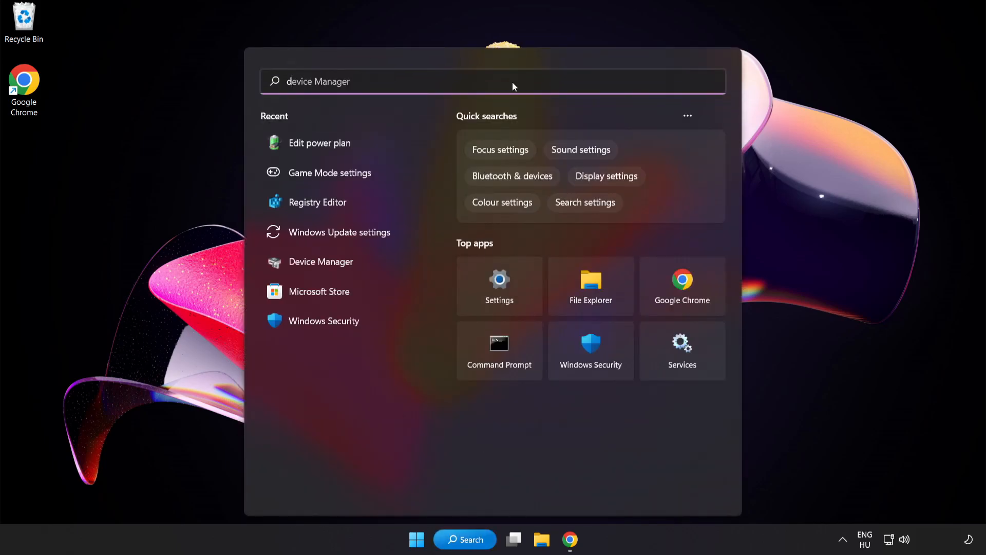
pyautogui.write('device manager')
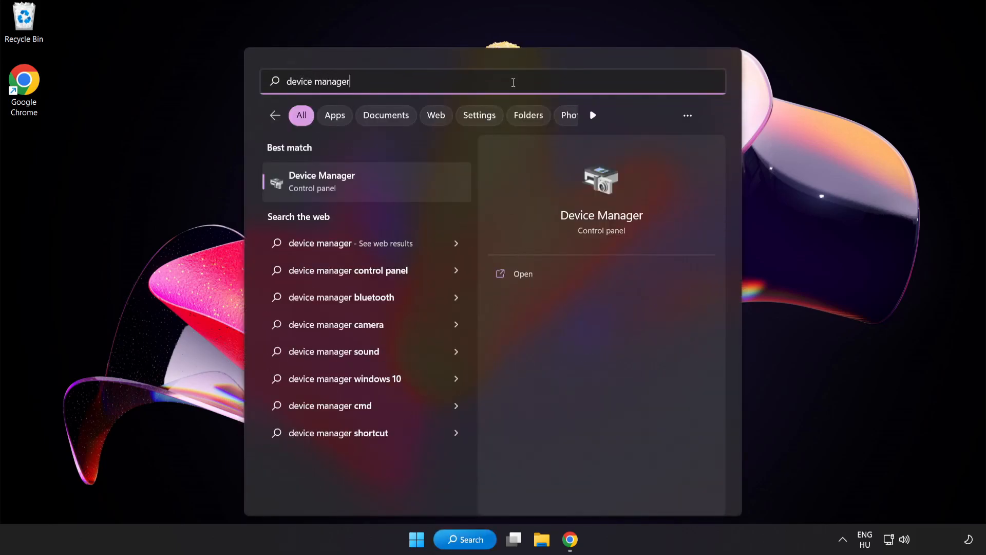
pyautogui.moveTo(406, 190)
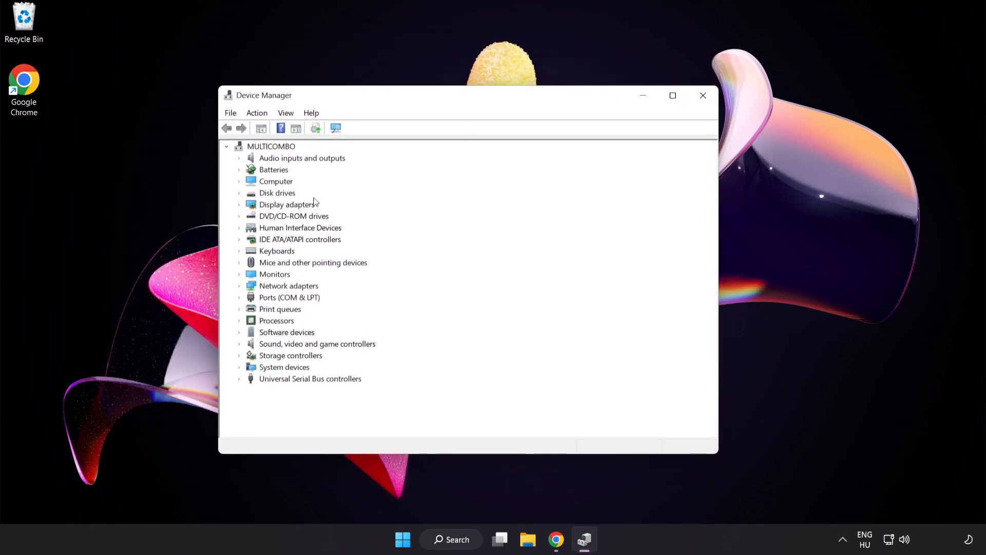
pyautogui.click(287, 204)
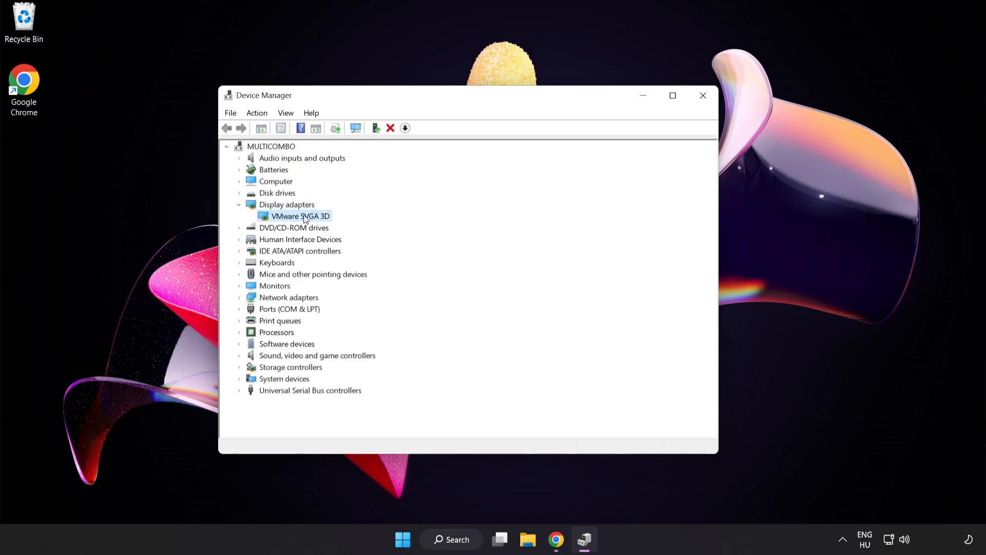
pyautogui.moveTo(322, 222)
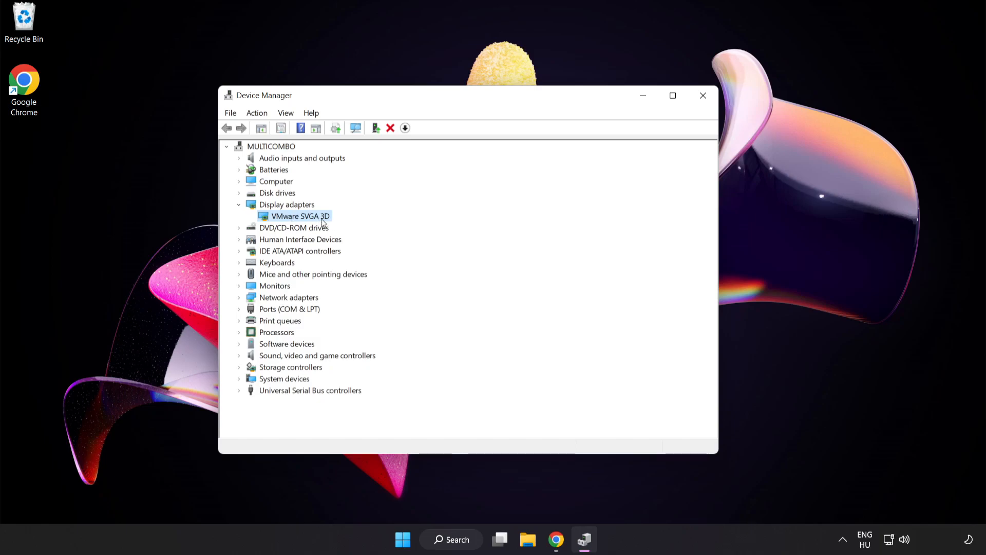
pyautogui.moveTo(317, 221)
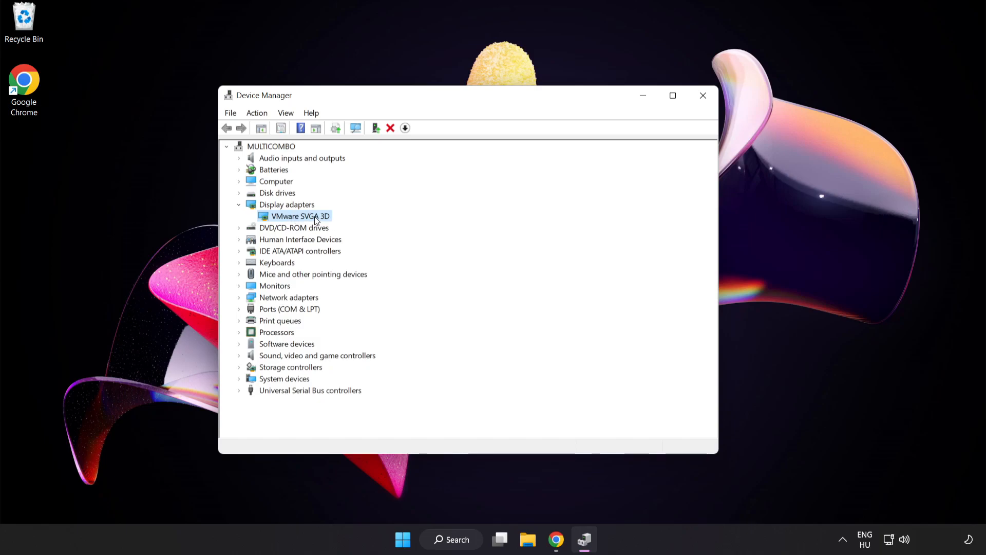
# - Run an automatic driver search for VMware SVGA 3D, confirm it's current, and close Device Manager
pyautogui.rightClick(295, 216)
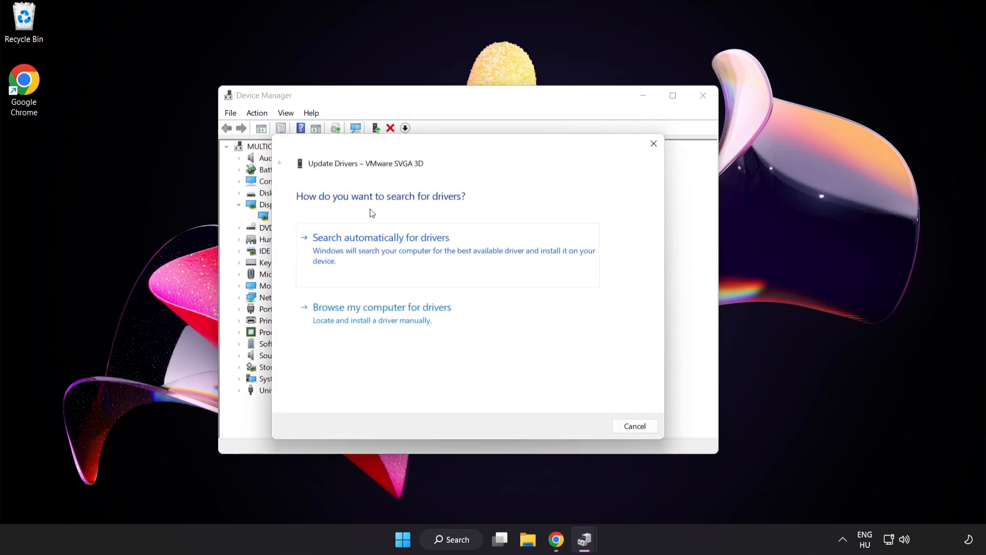
pyautogui.moveTo(340, 246)
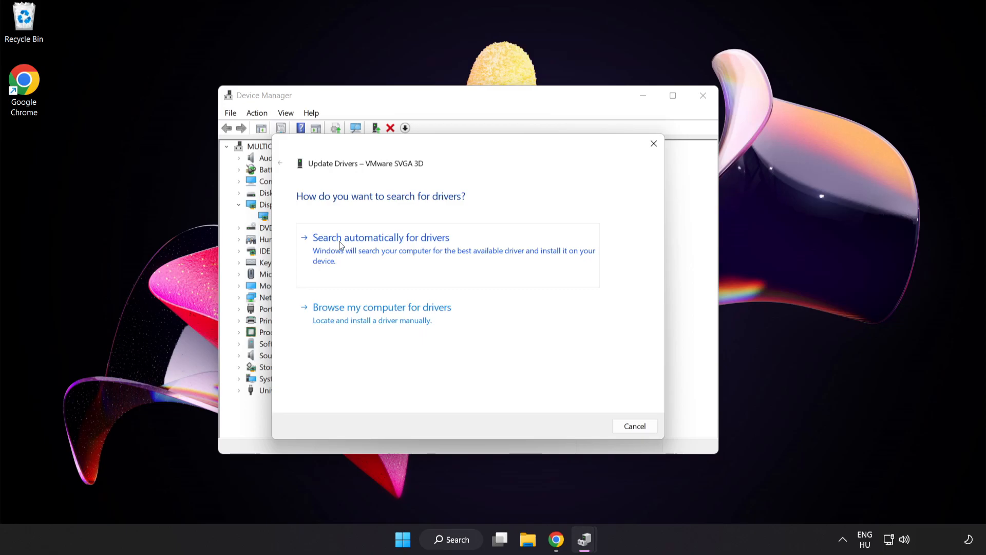
pyautogui.click(381, 238)
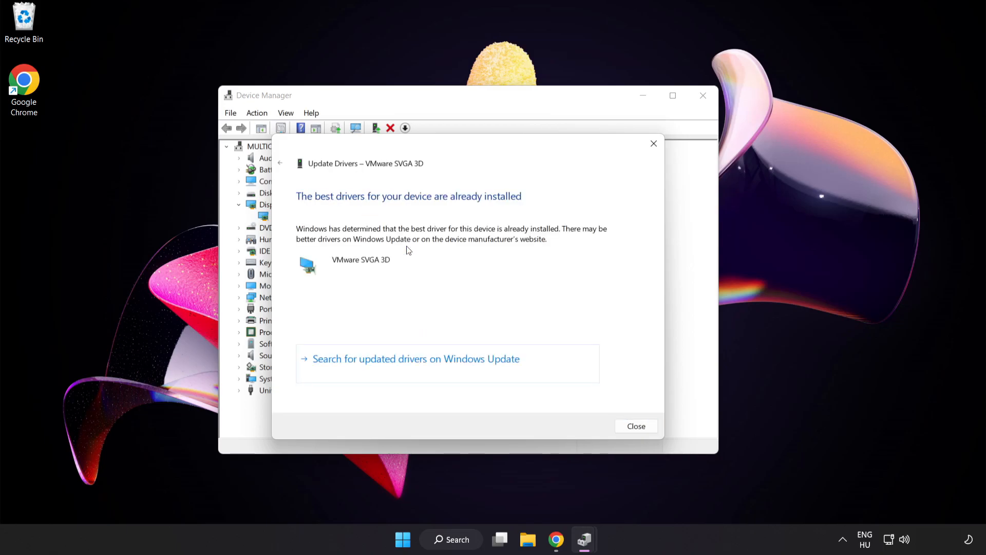
pyautogui.moveTo(422, 209)
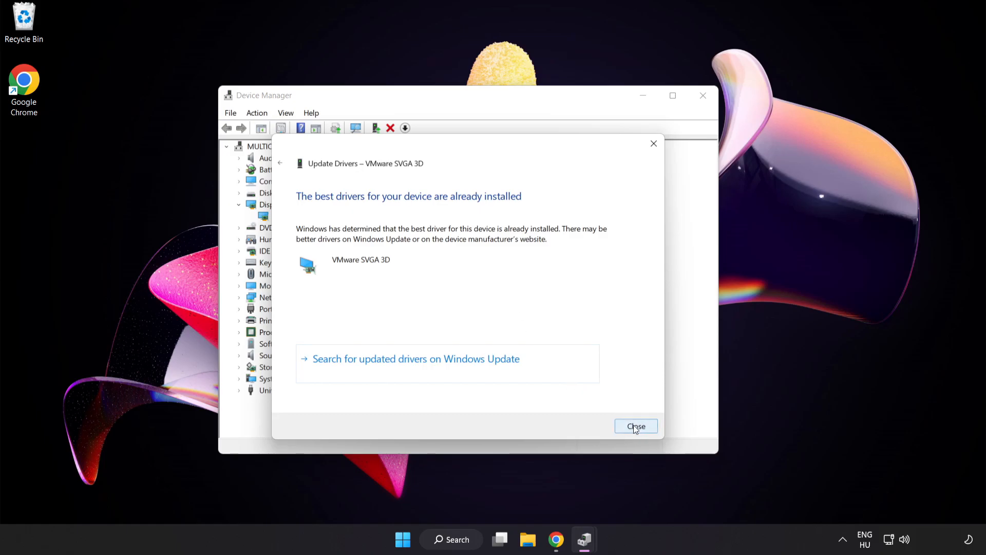
pyautogui.click(635, 425)
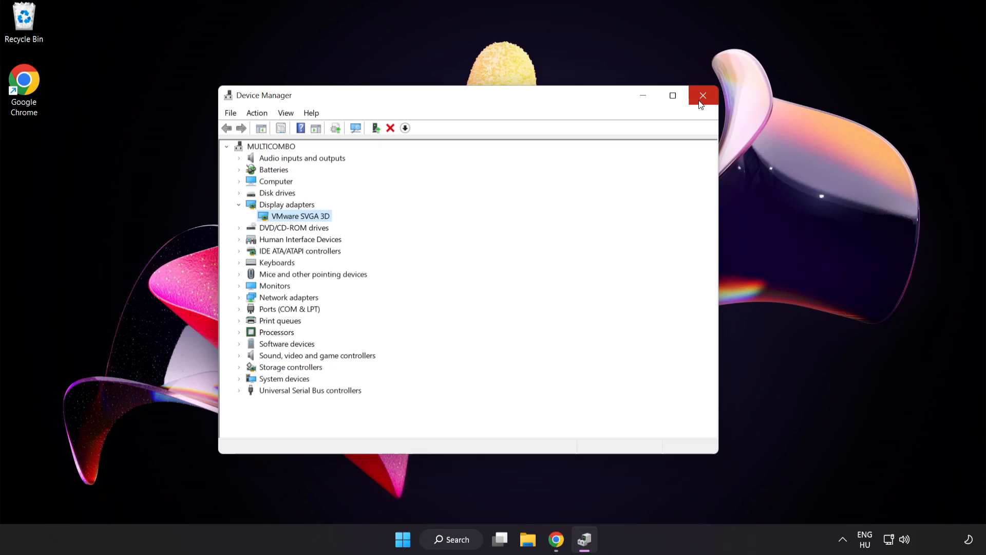
pyautogui.click(702, 95)
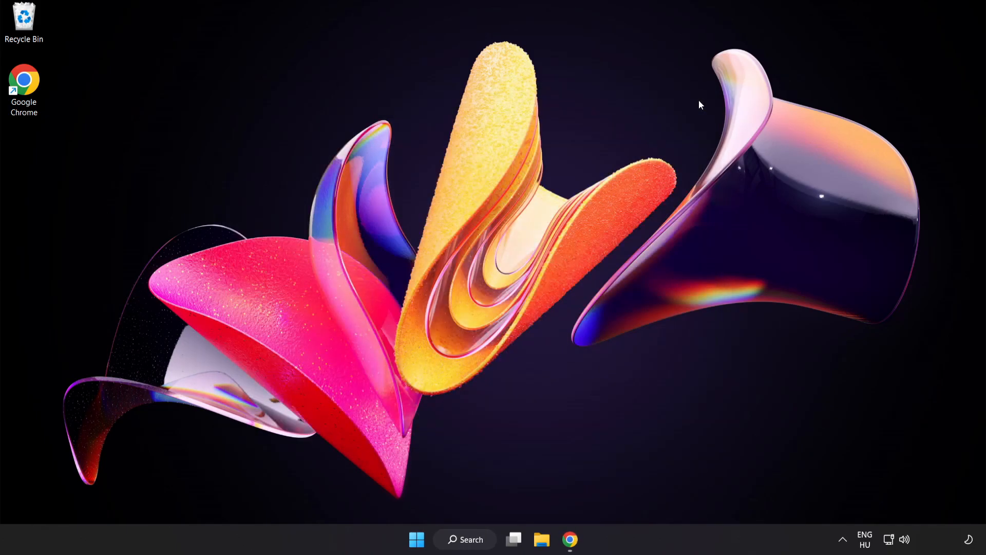
pyautogui.moveTo(491, 507)
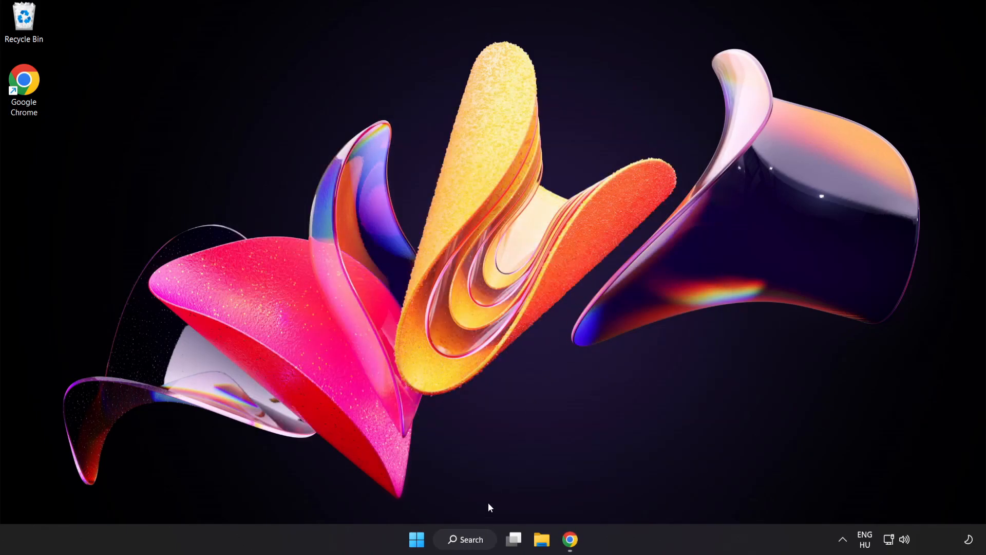
# - Find the Game Mode settings page through search and turn Game Mode on
pyautogui.click(465, 539)
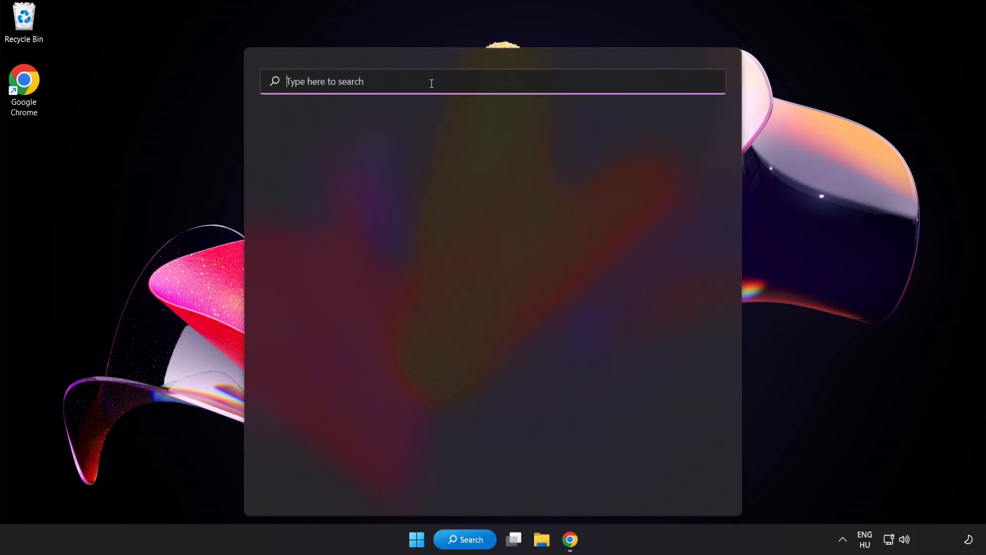
pyautogui.write('game mode settings')
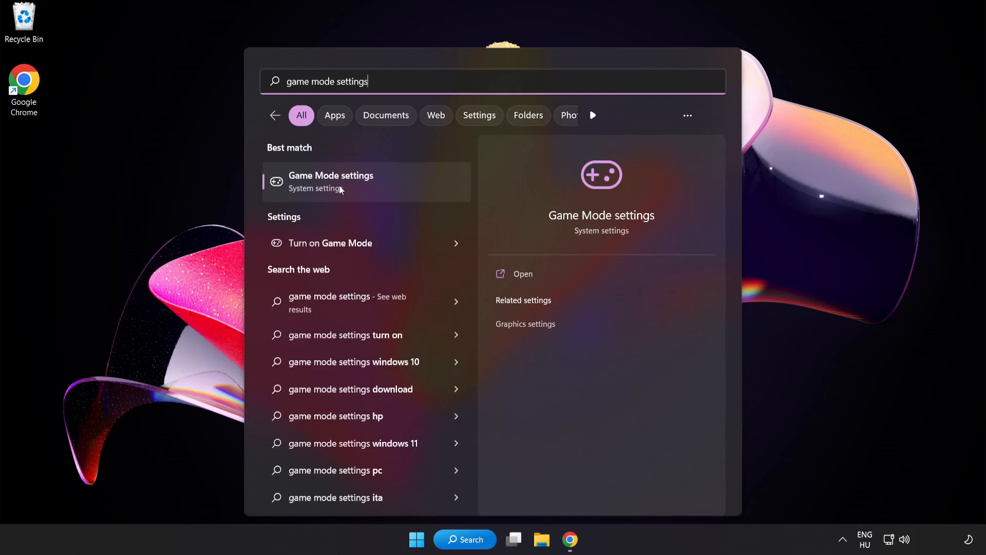
pyautogui.click(330, 181)
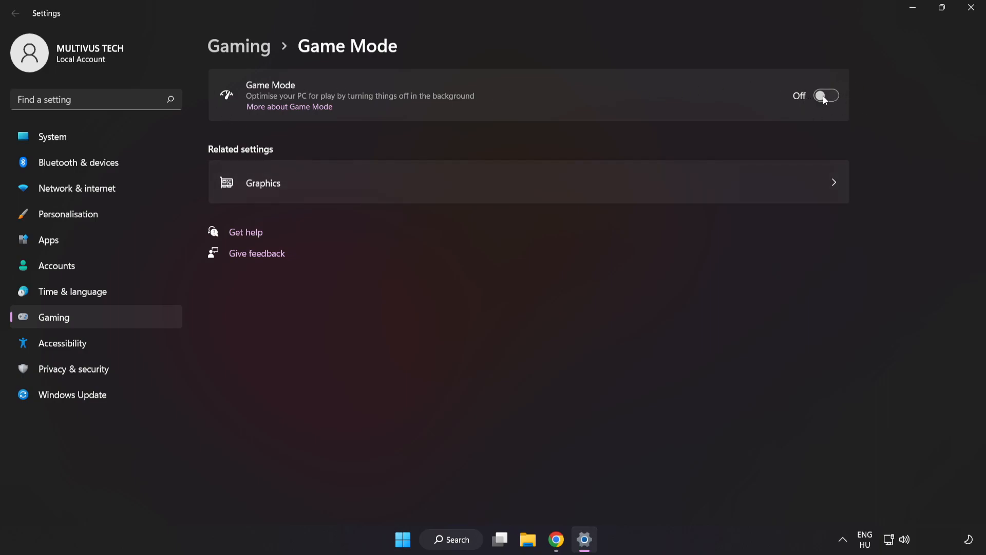
pyautogui.click(825, 96)
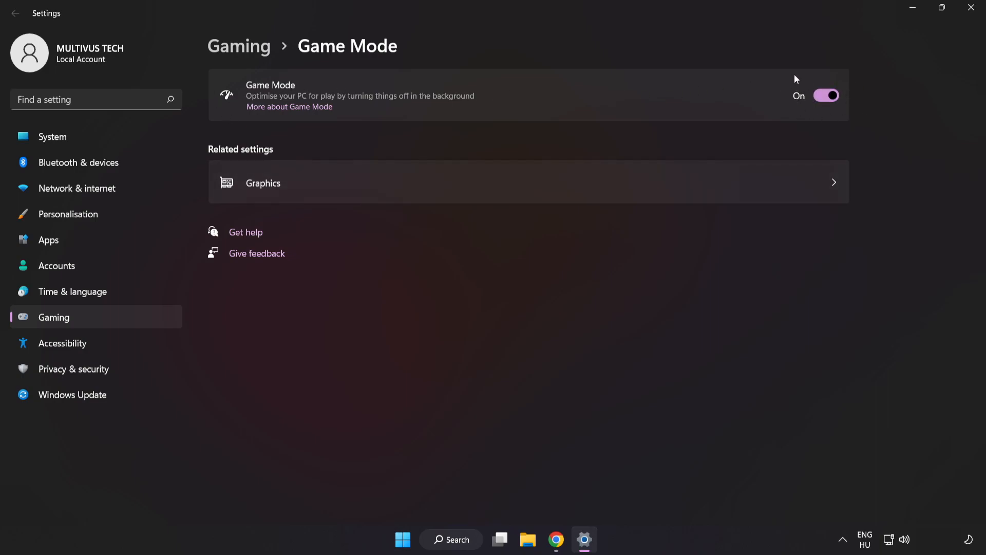
pyautogui.moveTo(264, 81)
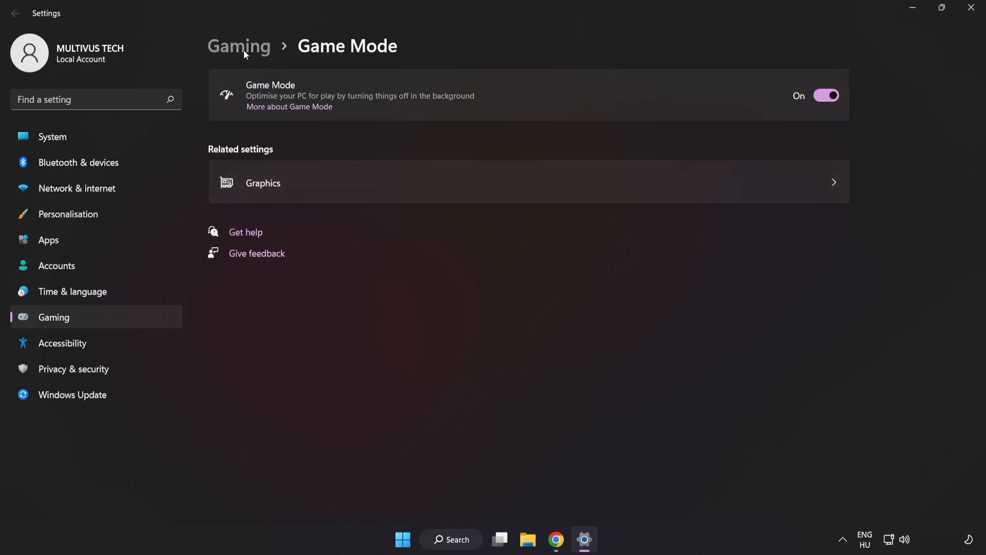
# - Turn off 'Open Xbox Game Bar using this button on a controller' and close Settings
pyautogui.click(238, 45)
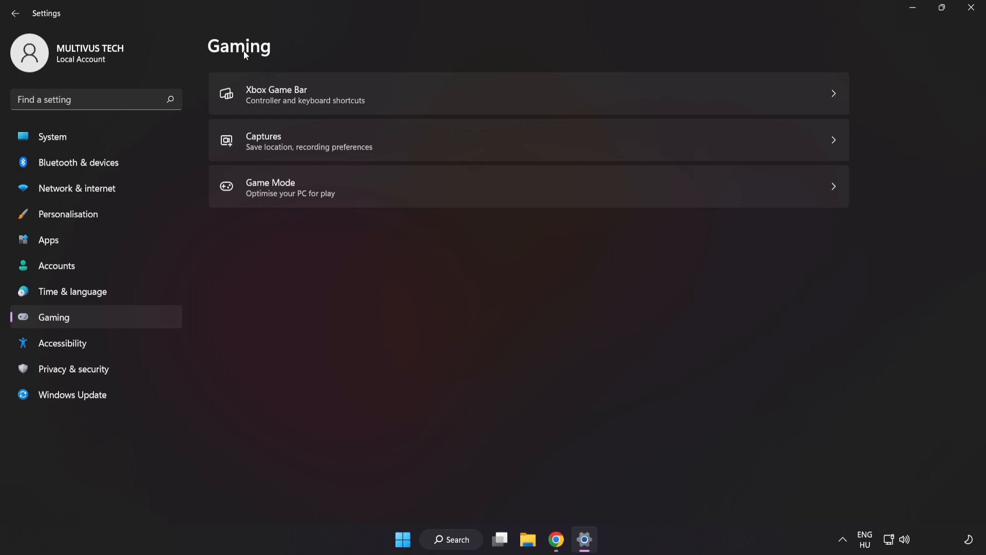
pyautogui.moveTo(316, 97)
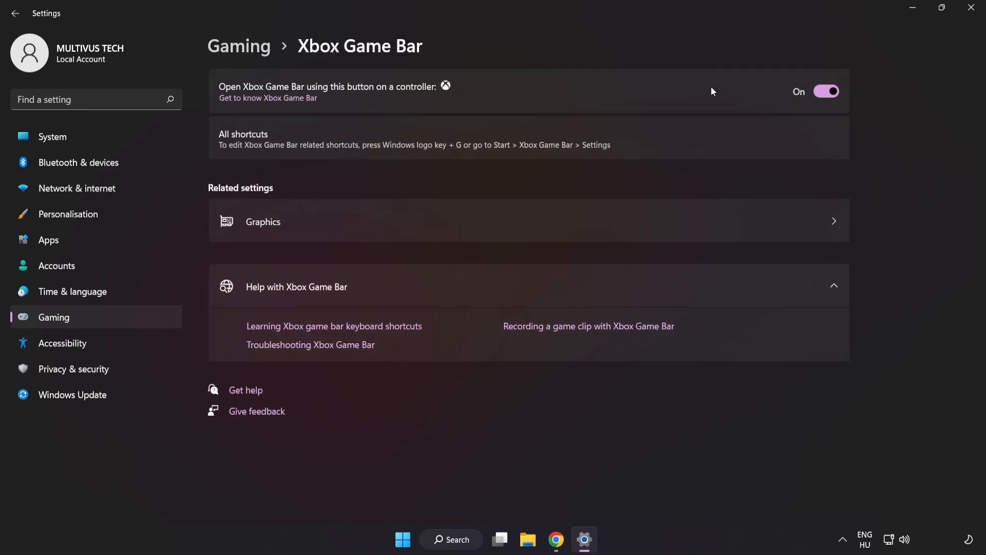
pyautogui.moveTo(827, 99)
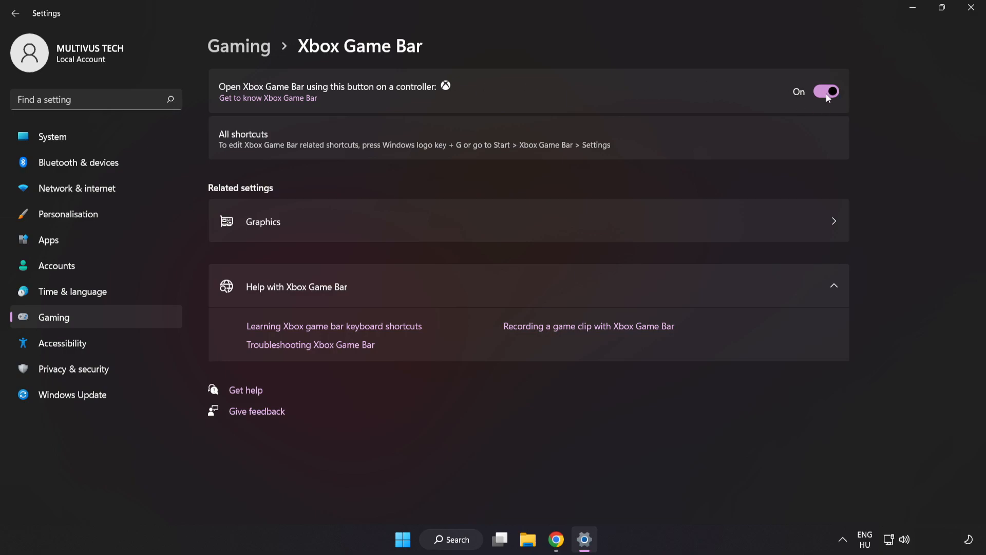
pyautogui.click(826, 91)
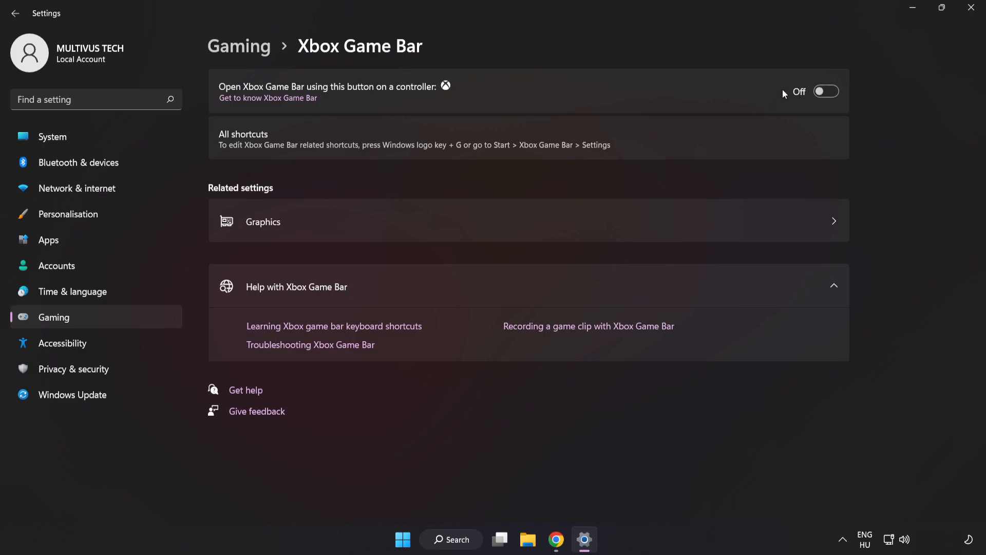
pyautogui.moveTo(974, 8)
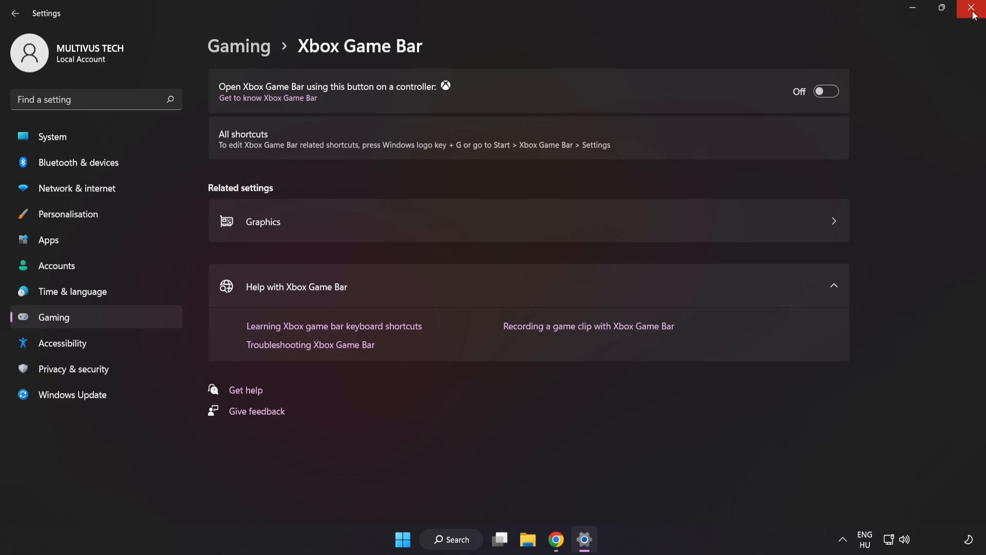
pyautogui.click(974, 8)
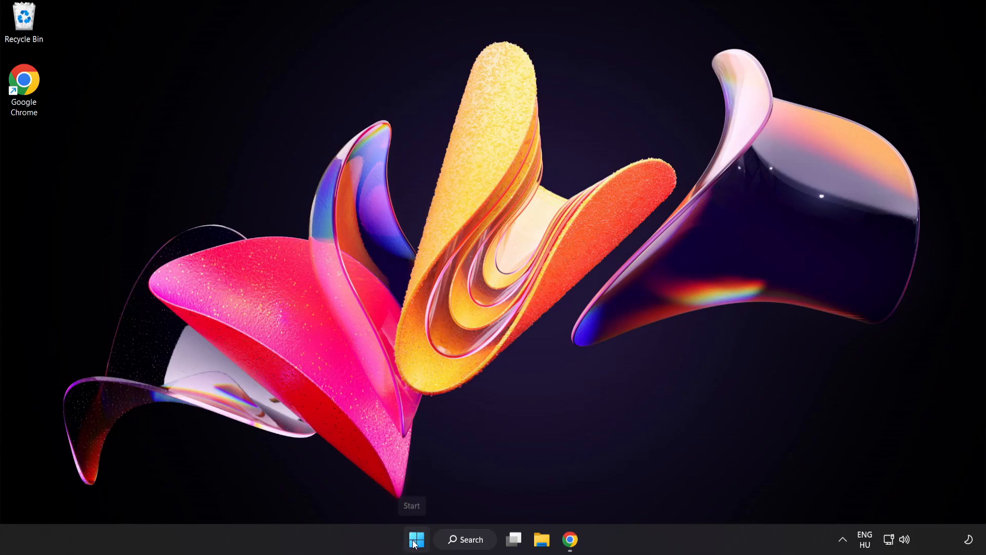
# - Launch Task Manager from the Start quick link menu and scroll its Processes list
pyautogui.rightClick(416, 540)
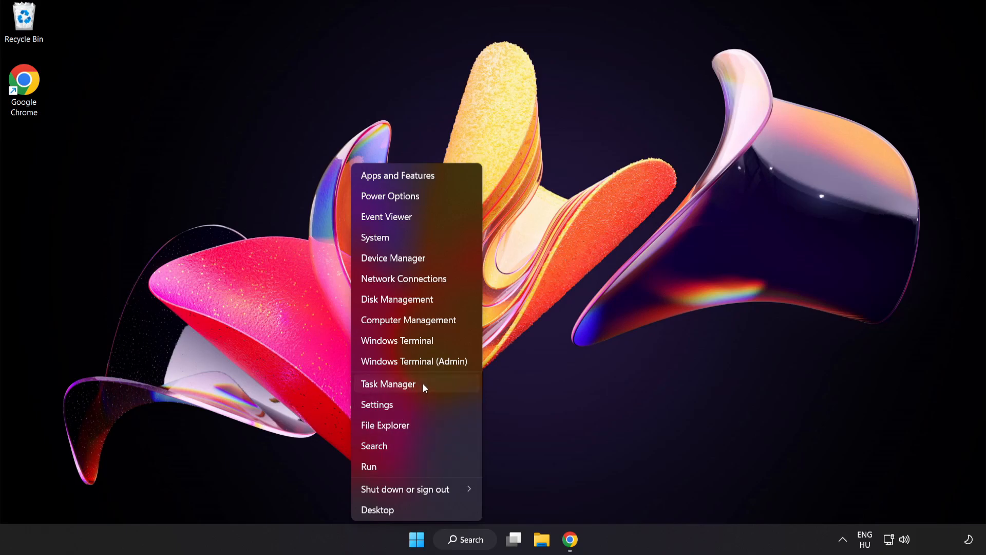
pyautogui.click(388, 384)
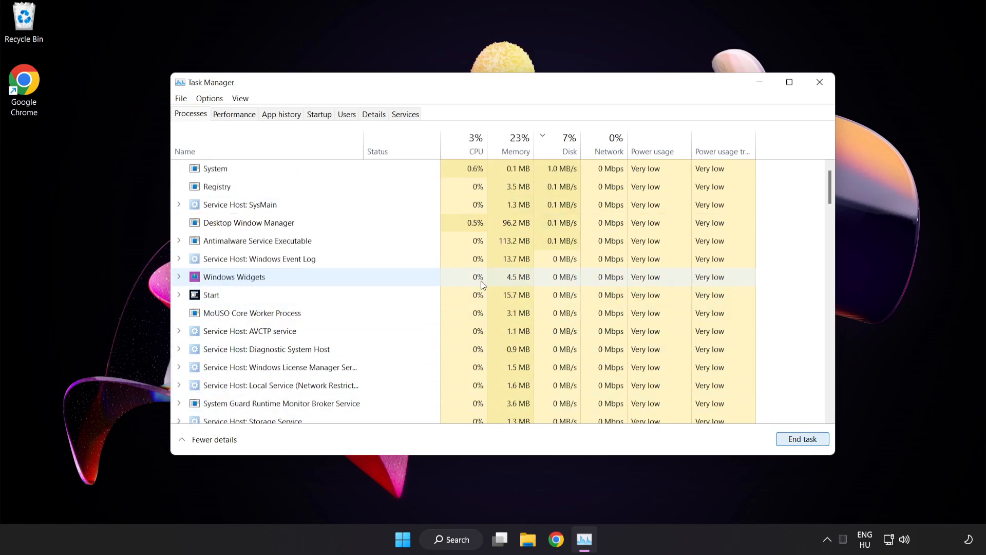
pyautogui.scroll(-3)
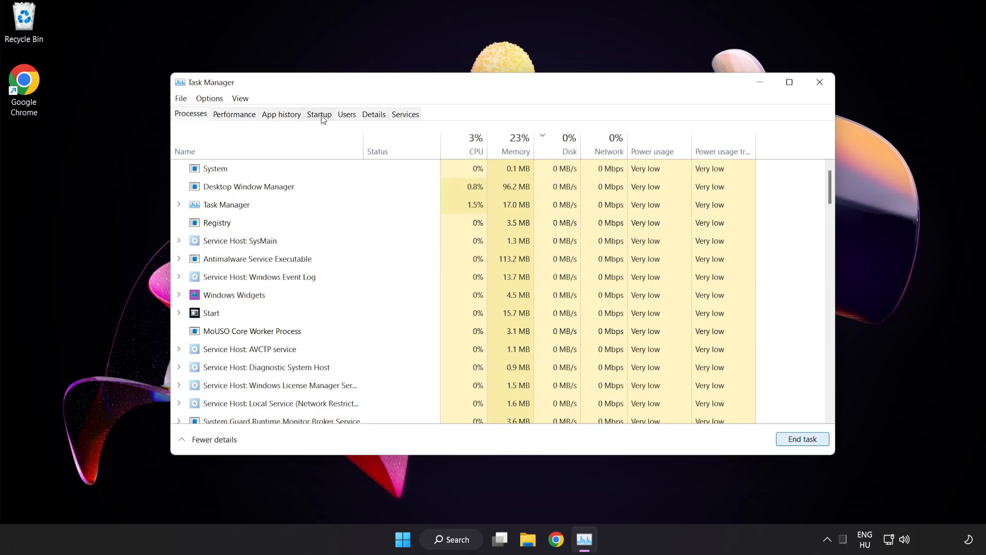
# - On the Startup tab, disable Cortana, Phone Link and Terminal as startup apps
pyautogui.click(319, 114)
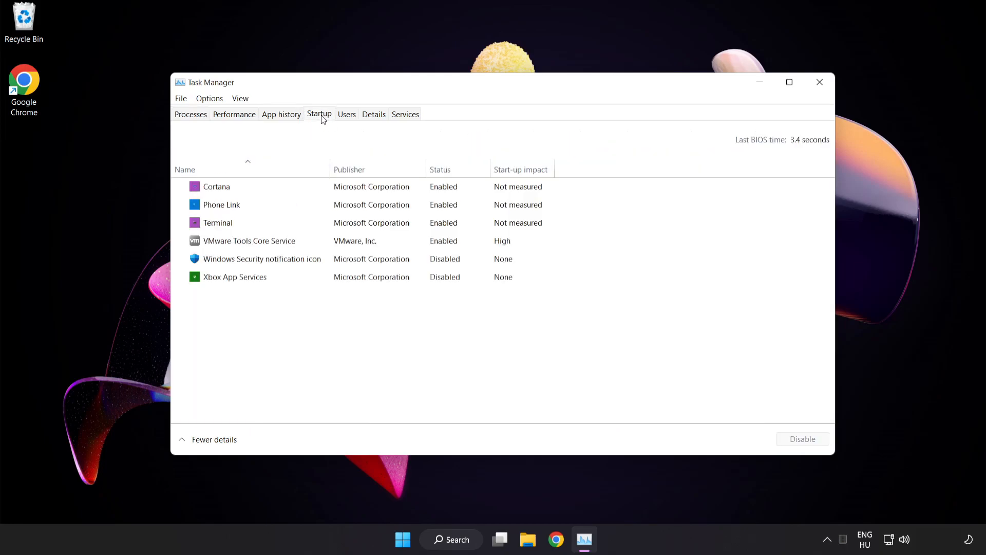
pyautogui.click(261, 258)
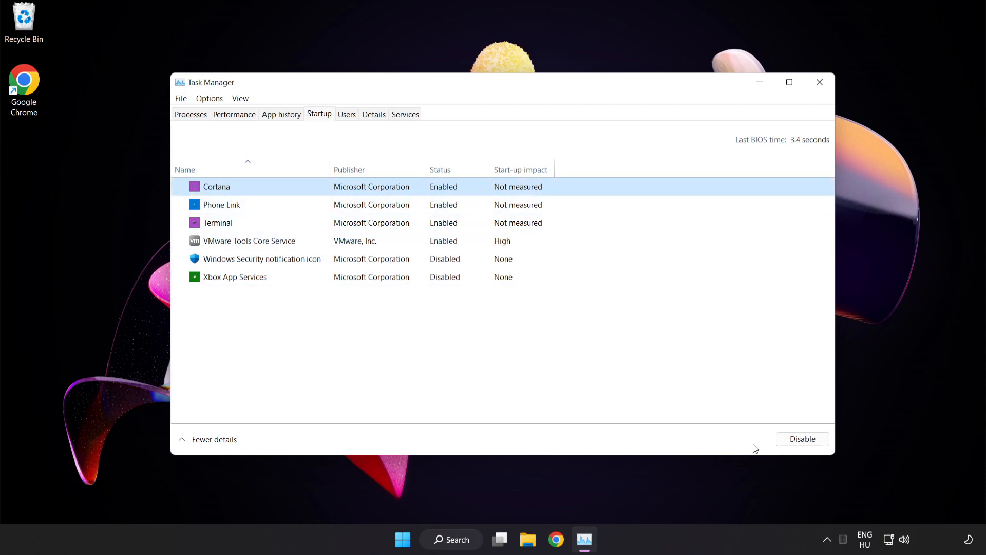
pyautogui.click(802, 438)
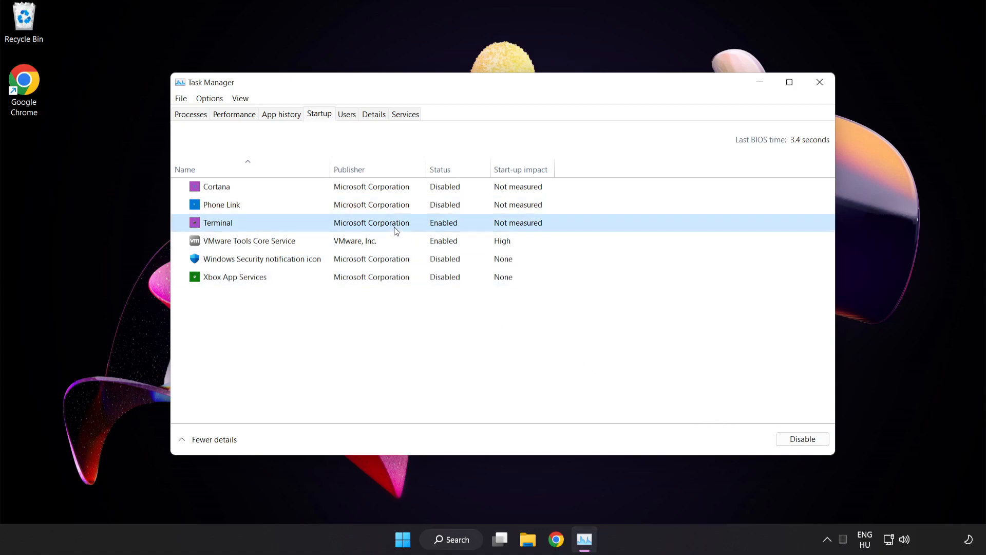
pyautogui.click(801, 438)
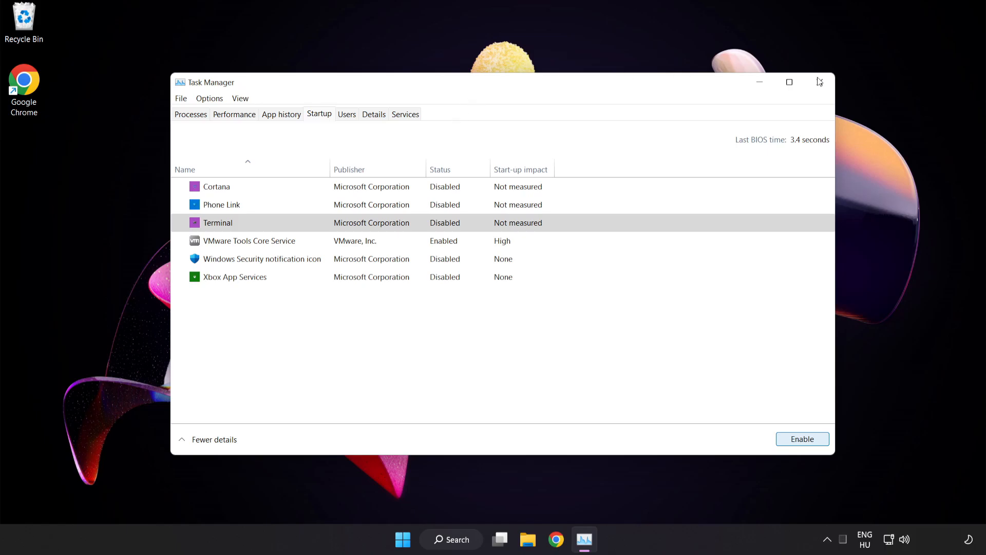
pyautogui.moveTo(820, 82)
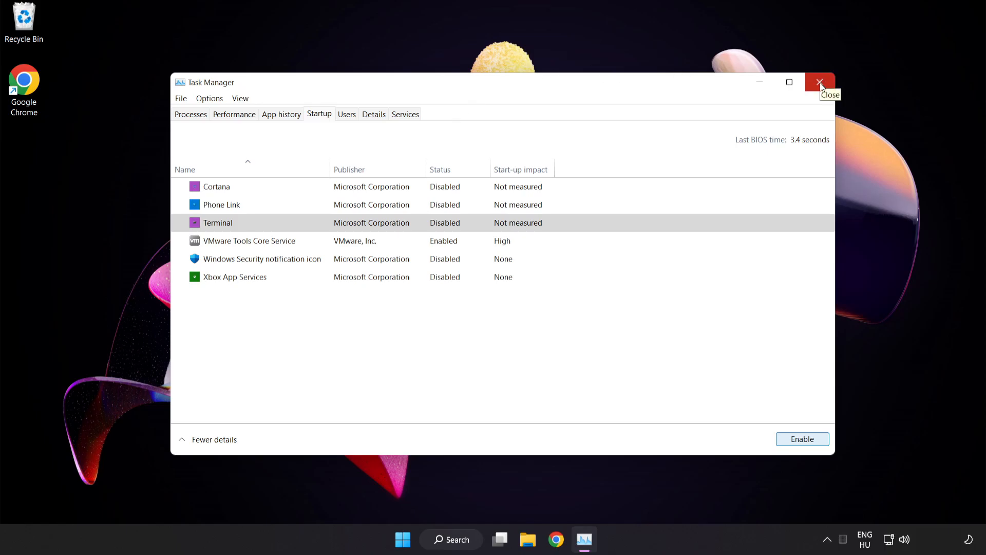
# - Close Task Manager, keeping the startup changes
pyautogui.click(819, 82)
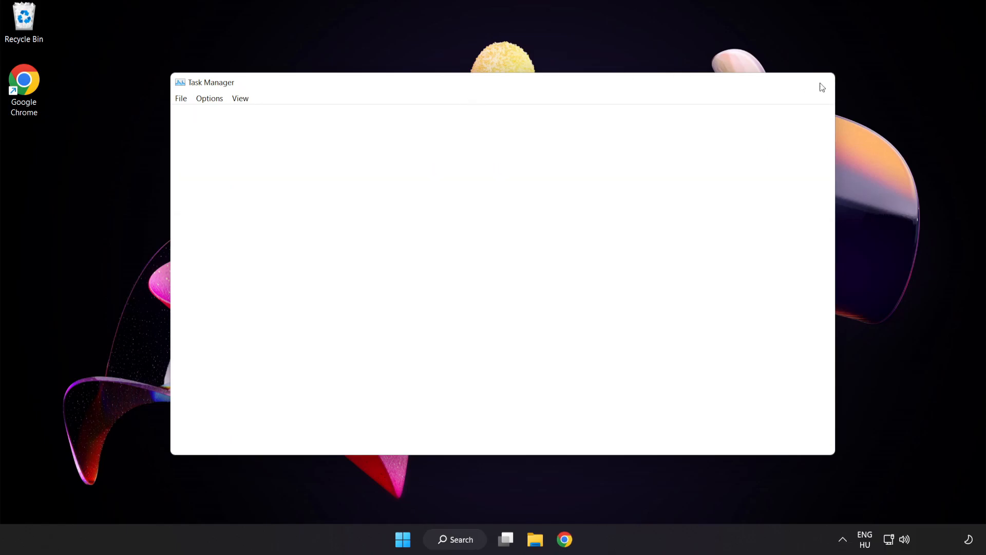
pyautogui.click(822, 87)
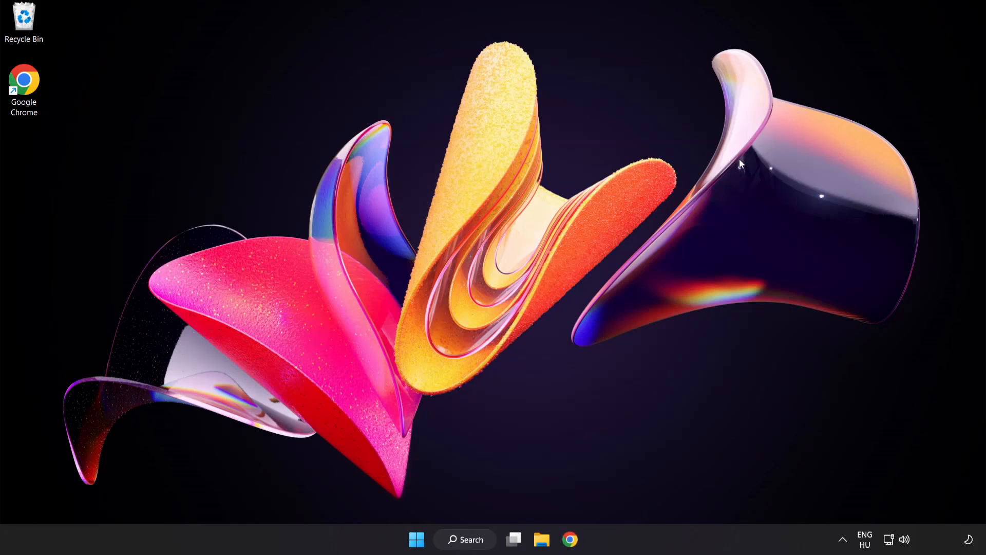
pyautogui.moveTo(473, 539)
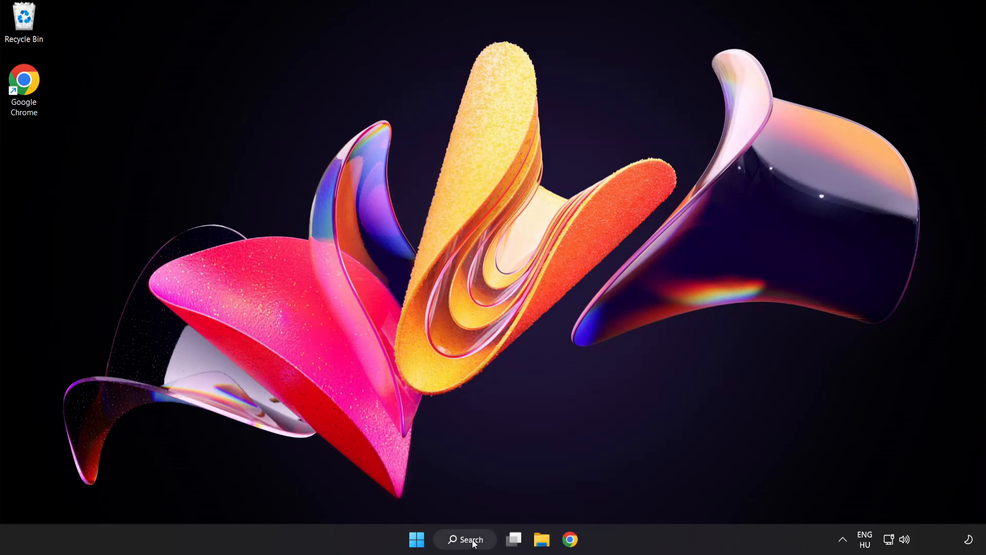
# - Check for updates in Windows Update, confirm the PC is up to date, then close Settings
pyautogui.click(464, 538)
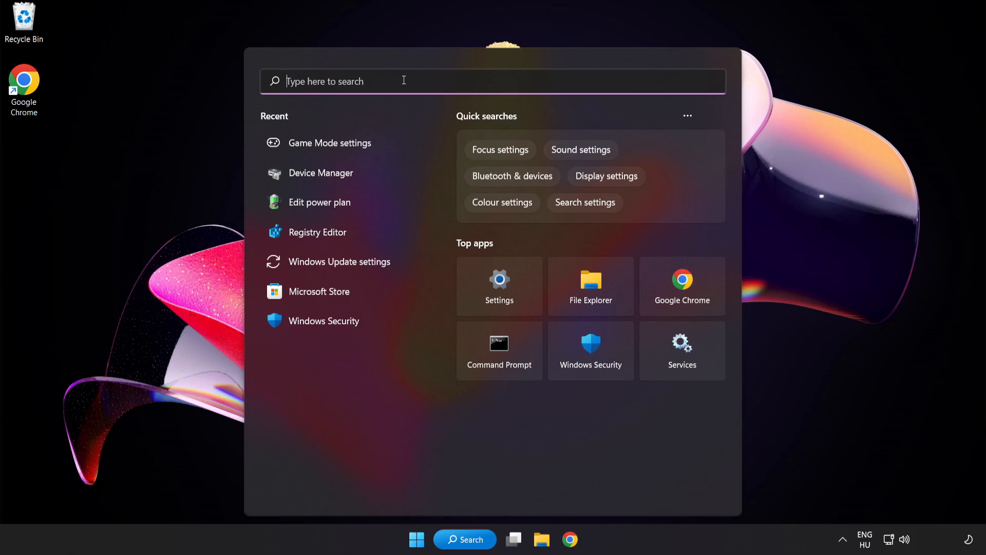
pyautogui.write('update')
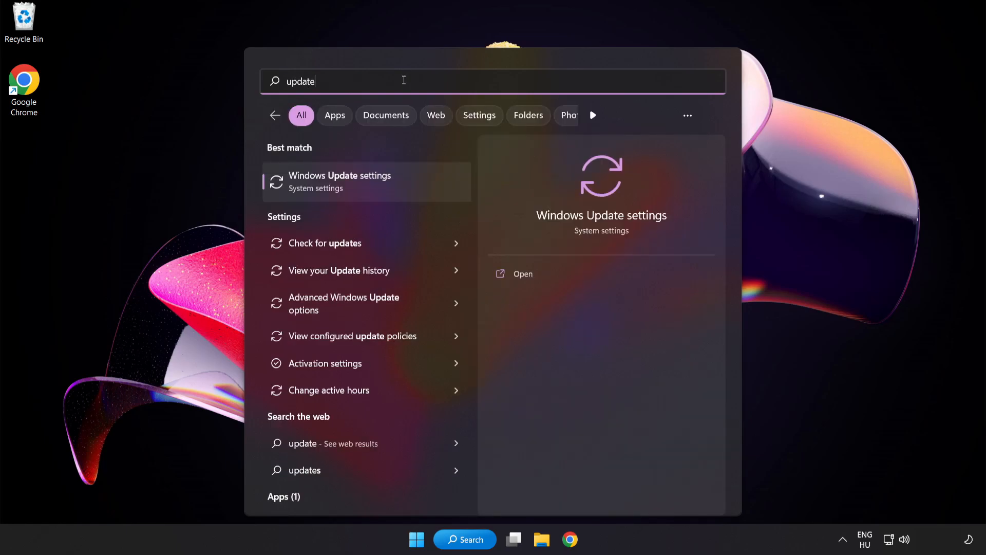
pyautogui.moveTo(405, 182)
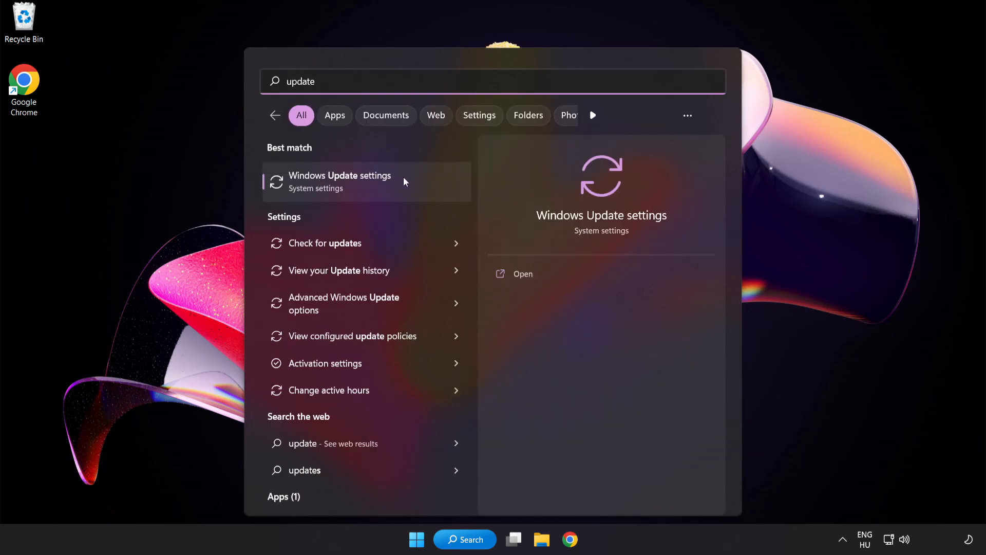
pyautogui.click(340, 182)
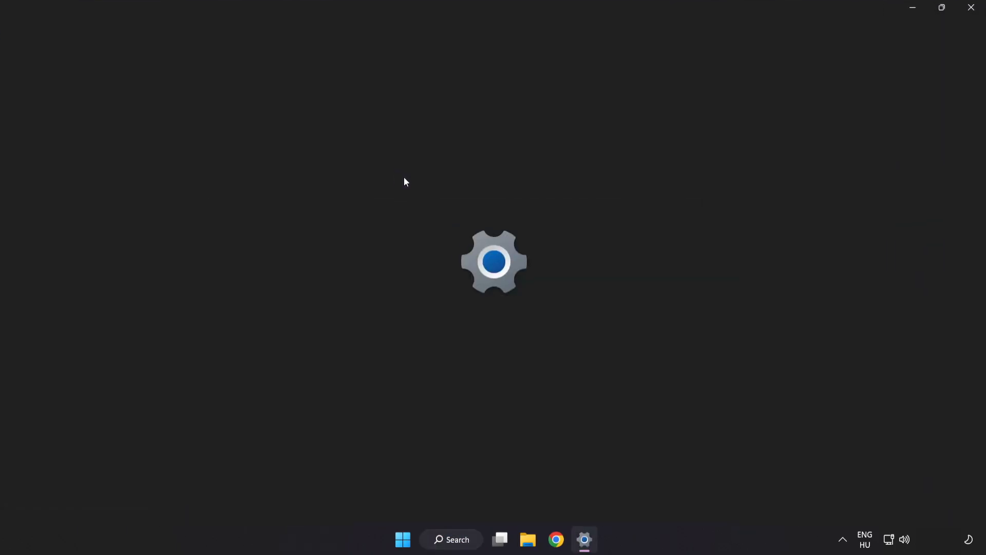
pyautogui.click(583, 538)
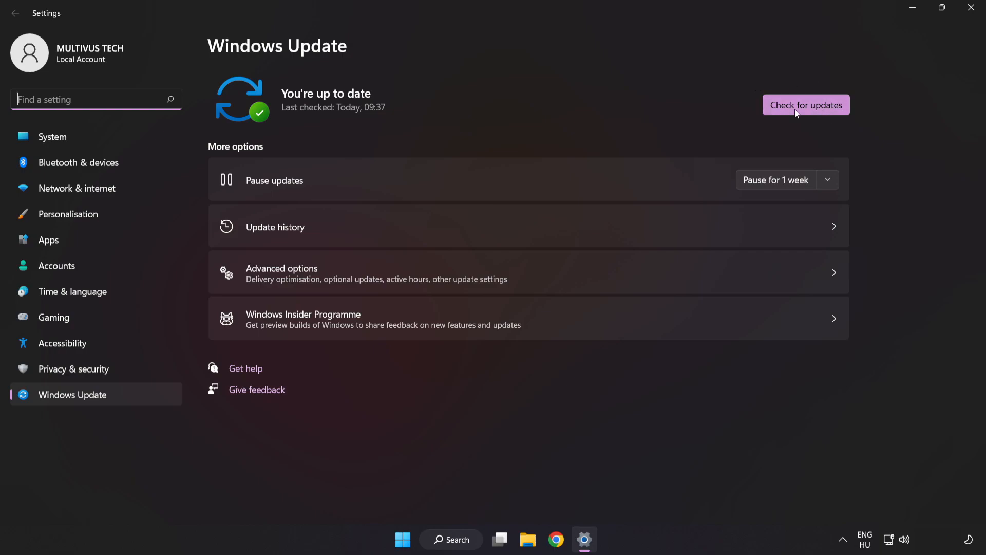
pyautogui.click(806, 104)
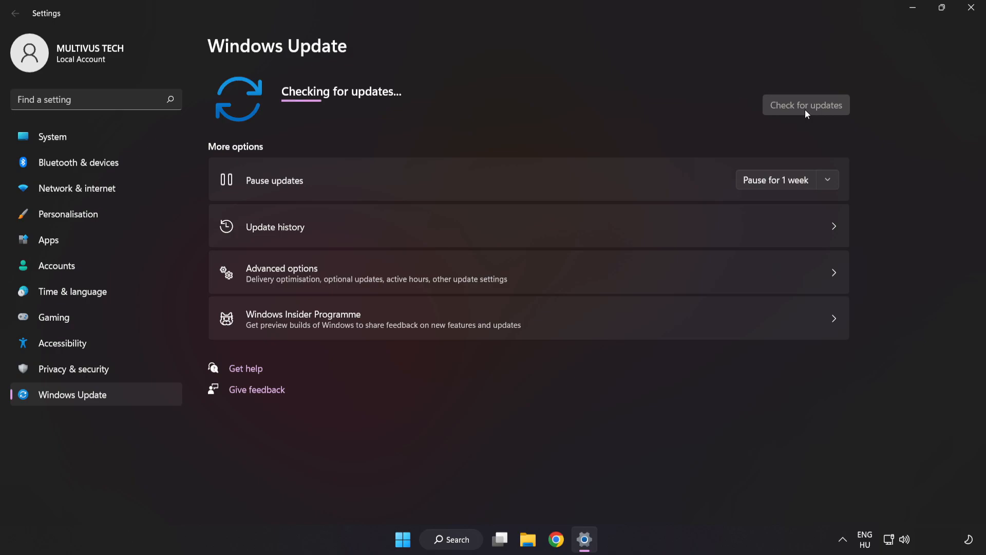
pyautogui.click(806, 104)
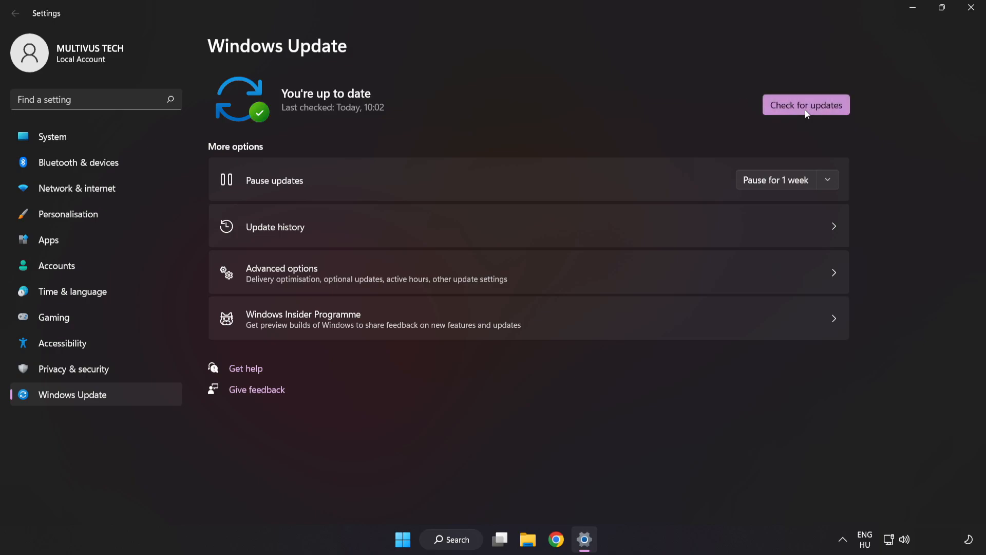
pyautogui.moveTo(851, 56)
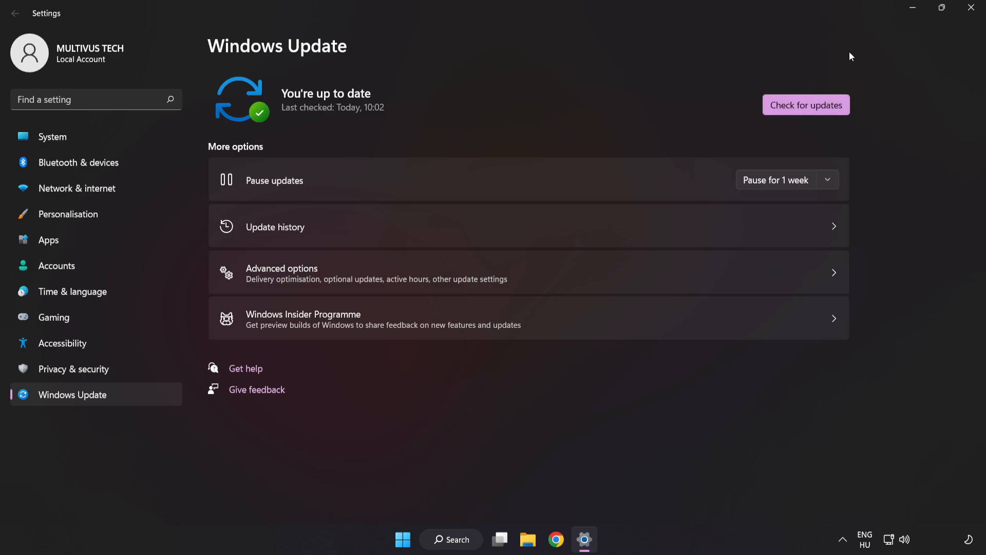
pyautogui.moveTo(970, 8)
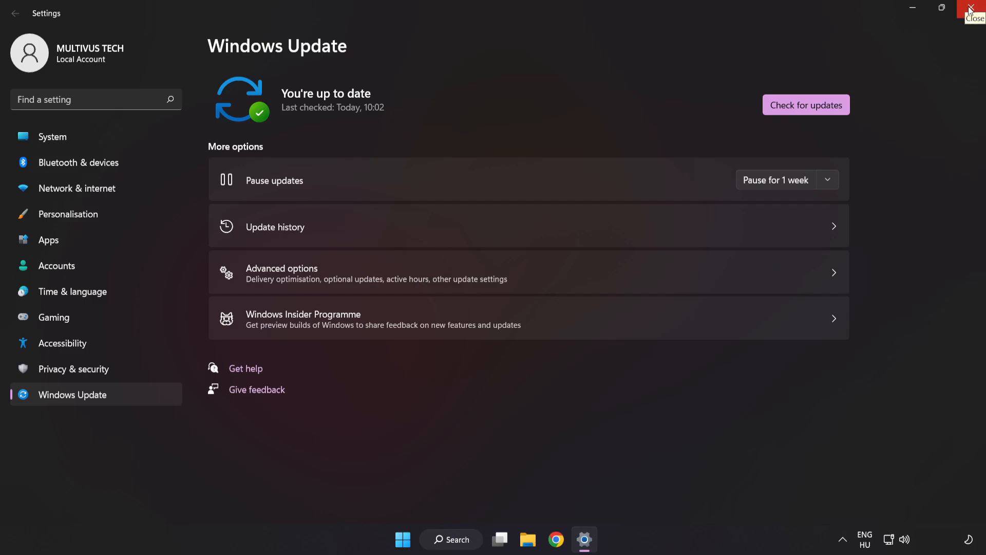
pyautogui.click(980, 8)
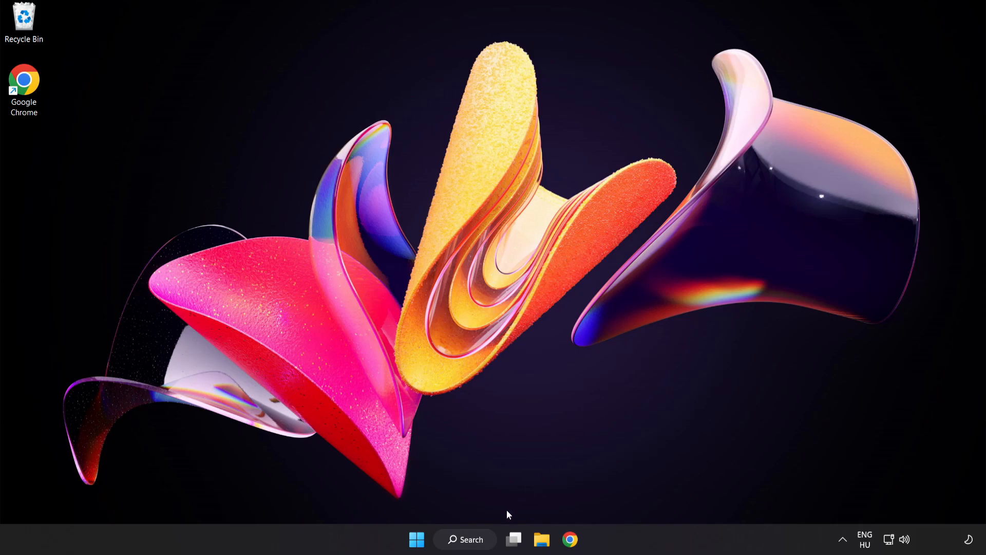
# - Launch Registry Editor and expand HKEY_CURRENT_USER > System to show GameConfigStore
pyautogui.click(465, 539)
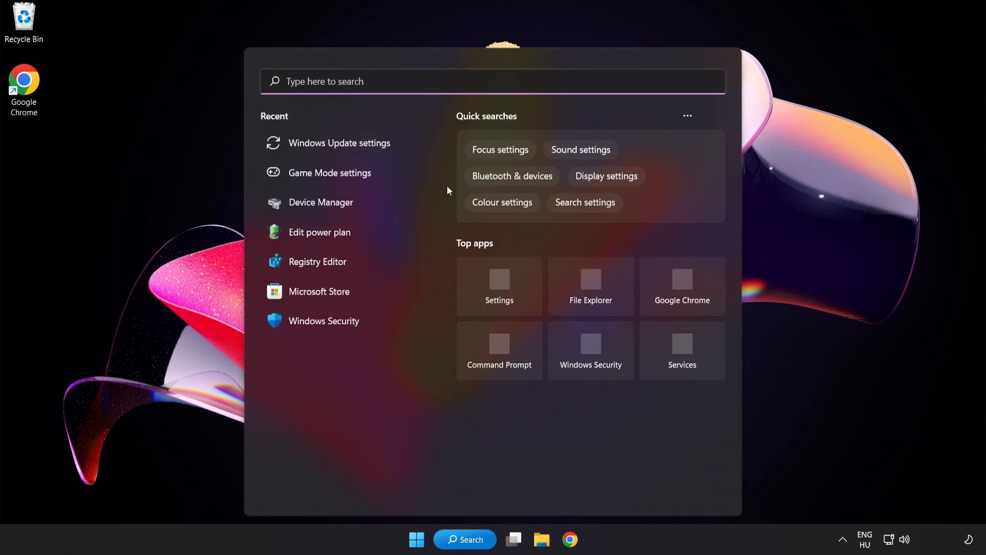
pyautogui.write('regedit')
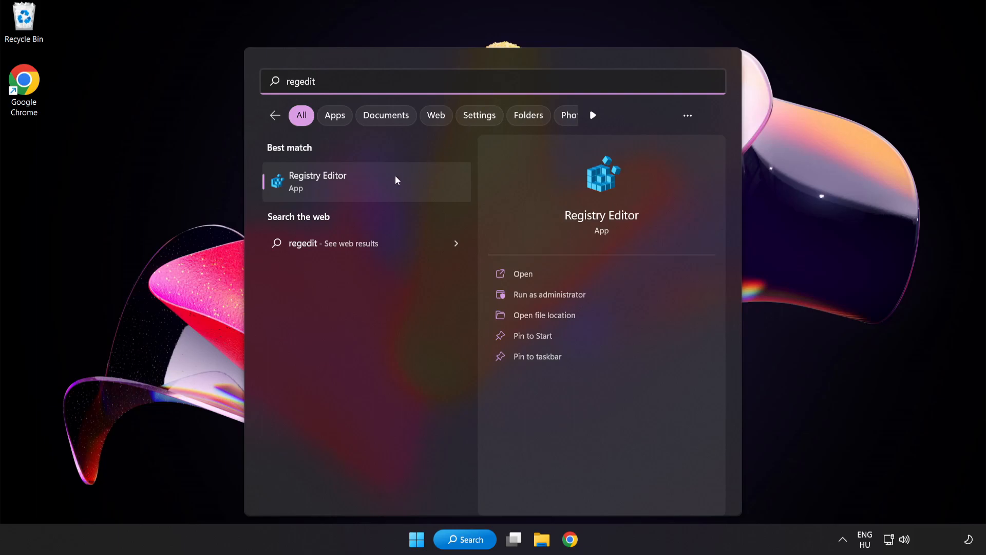
pyautogui.moveTo(379, 182)
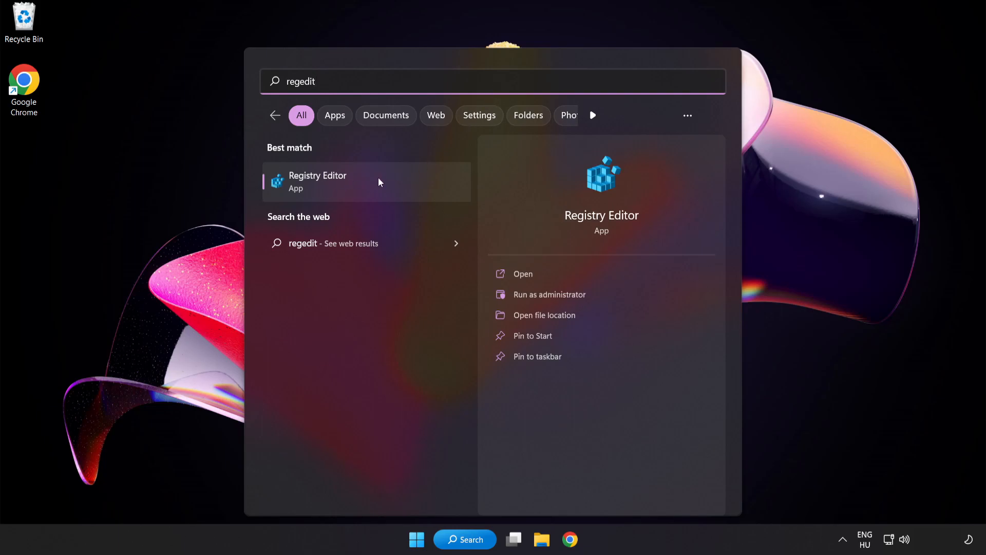
pyautogui.click(318, 181)
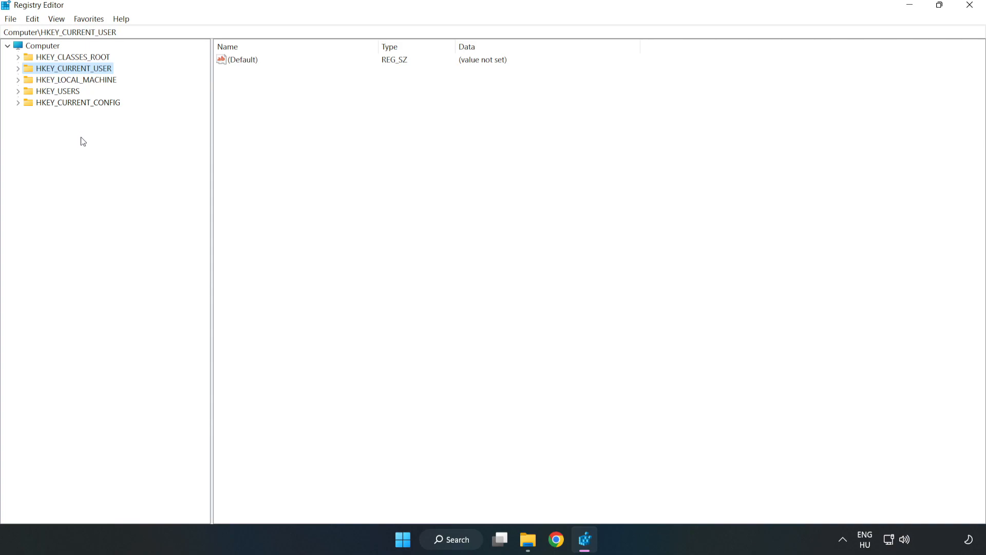
pyautogui.moveTo(71, 71)
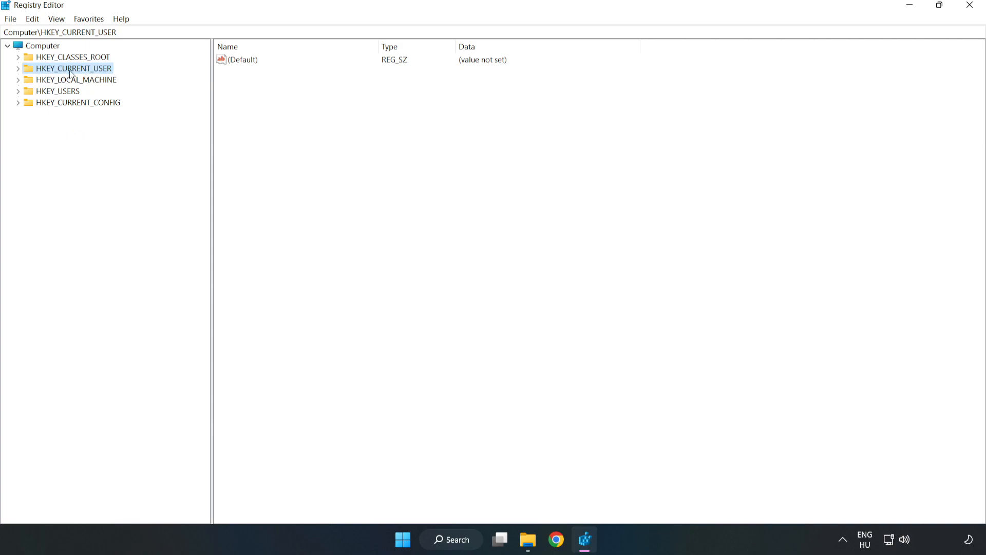
pyautogui.click(18, 68)
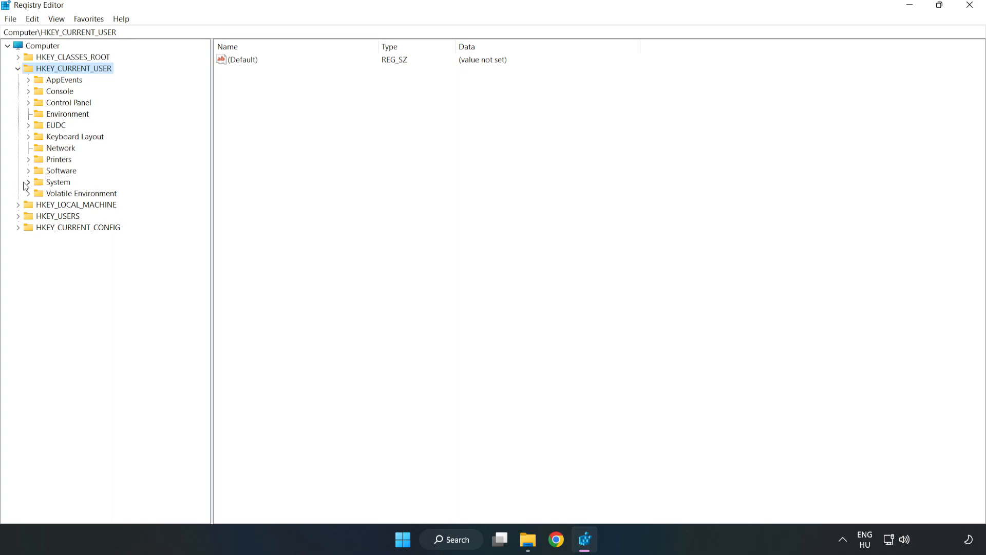
pyautogui.click(28, 183)
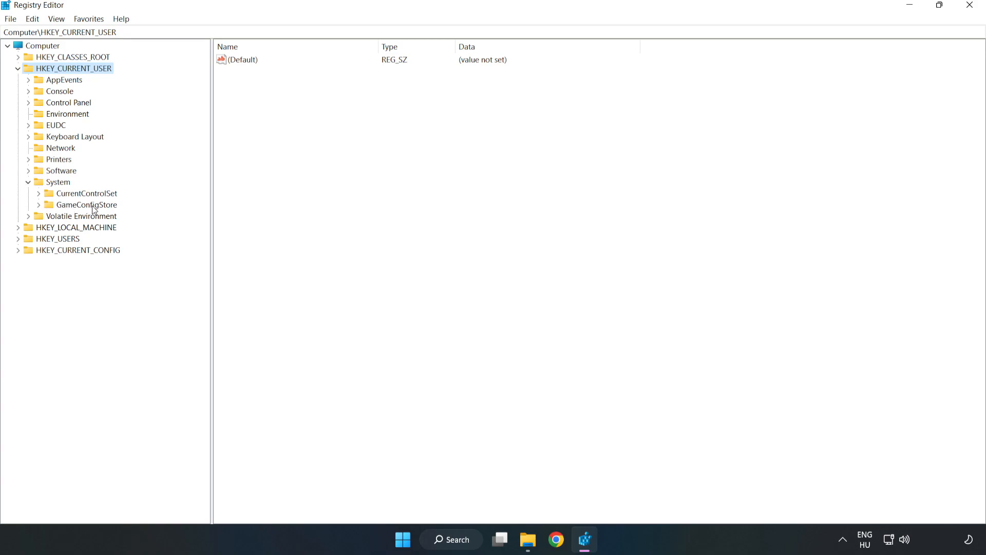
# - Set GameDVR_Enabled under HKCU\System\GameConfigStore to 0
pyautogui.click(86, 204)
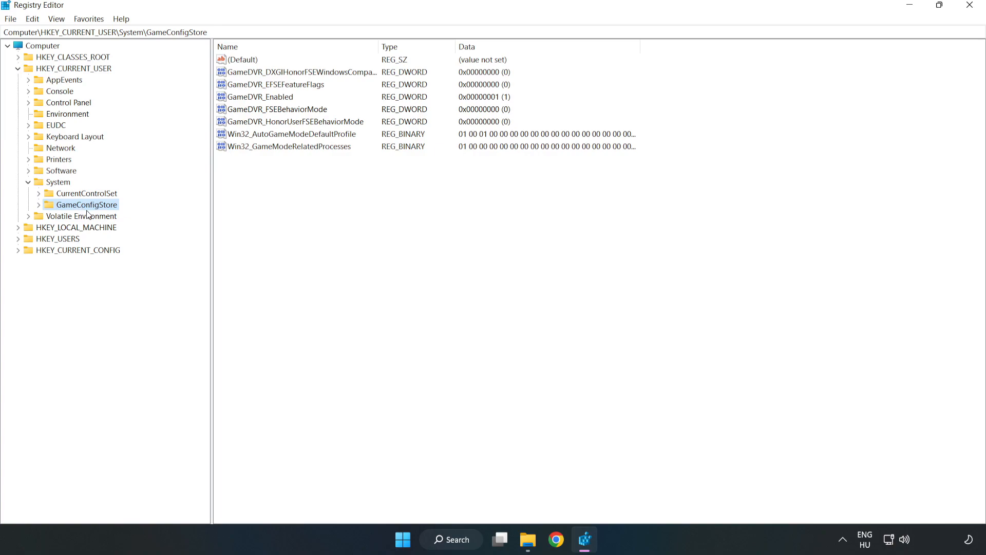
pyautogui.click(261, 96)
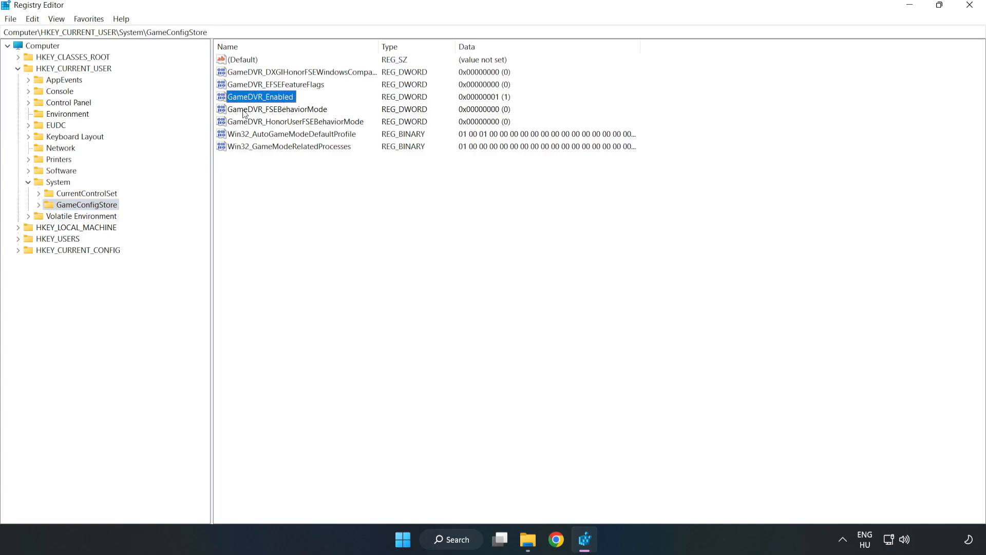
pyautogui.rightClick(260, 96)
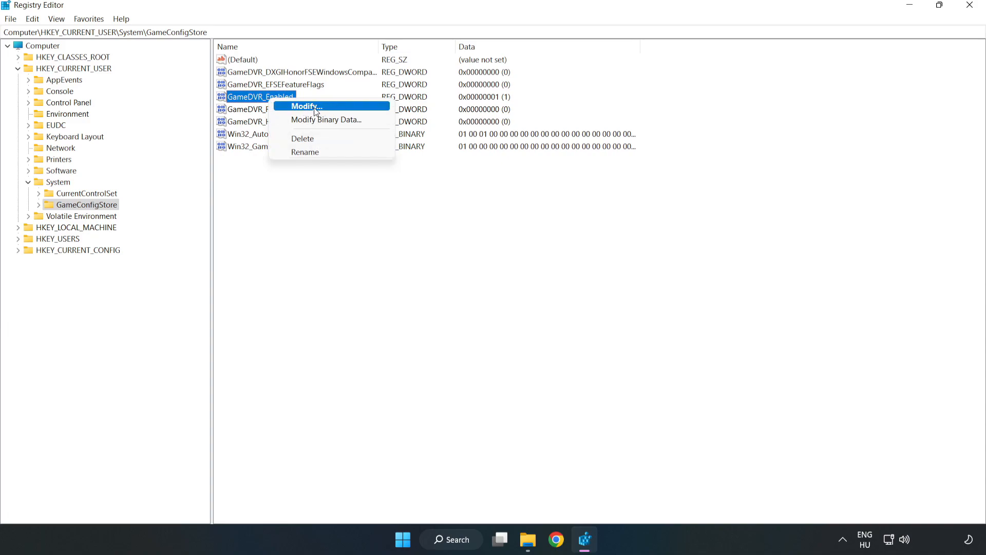
pyautogui.click(305, 106)
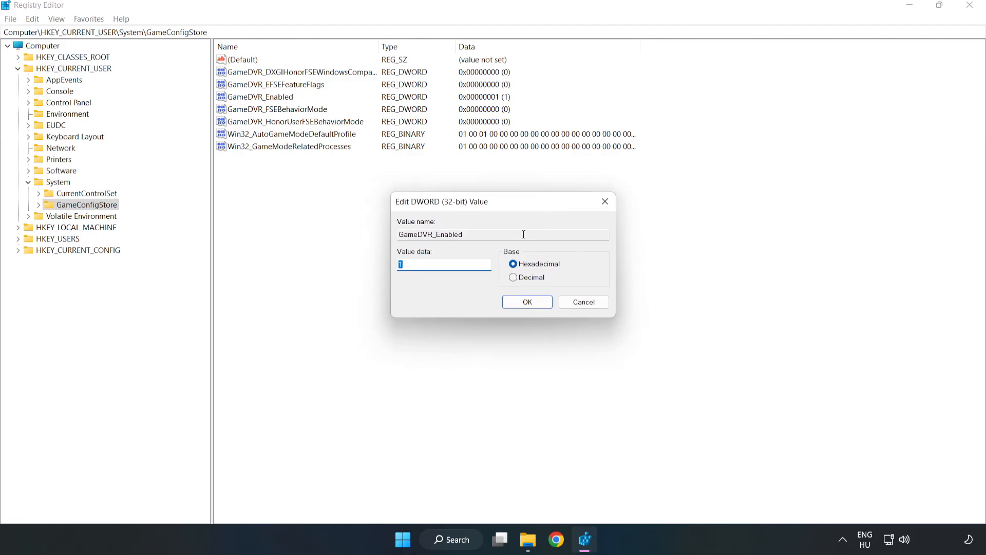
pyautogui.moveTo(407, 276)
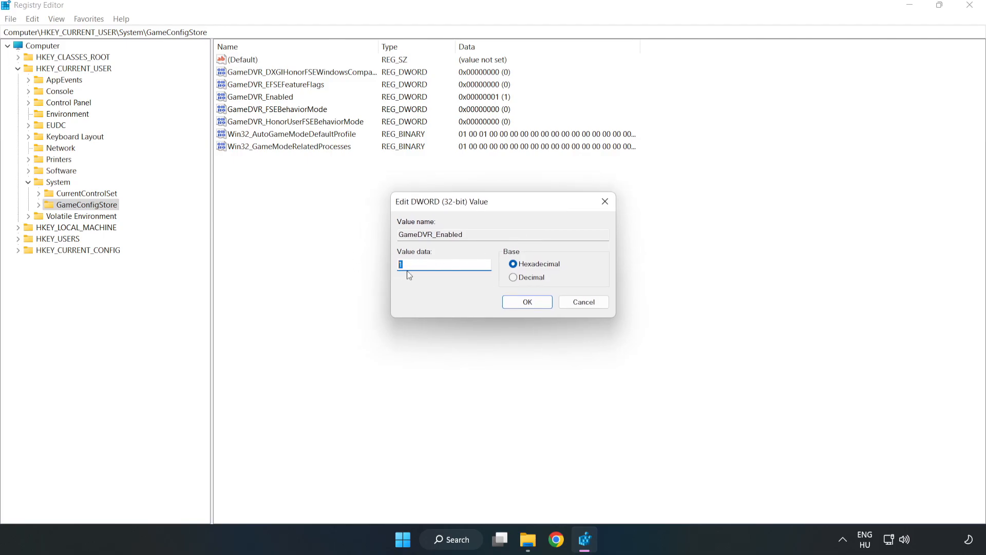
pyautogui.write('0')
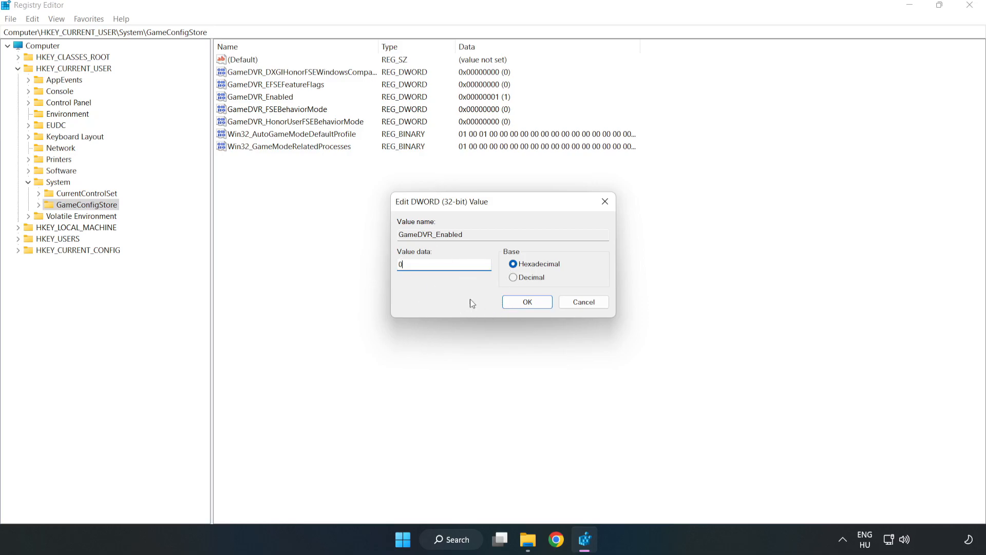
pyautogui.click(527, 302)
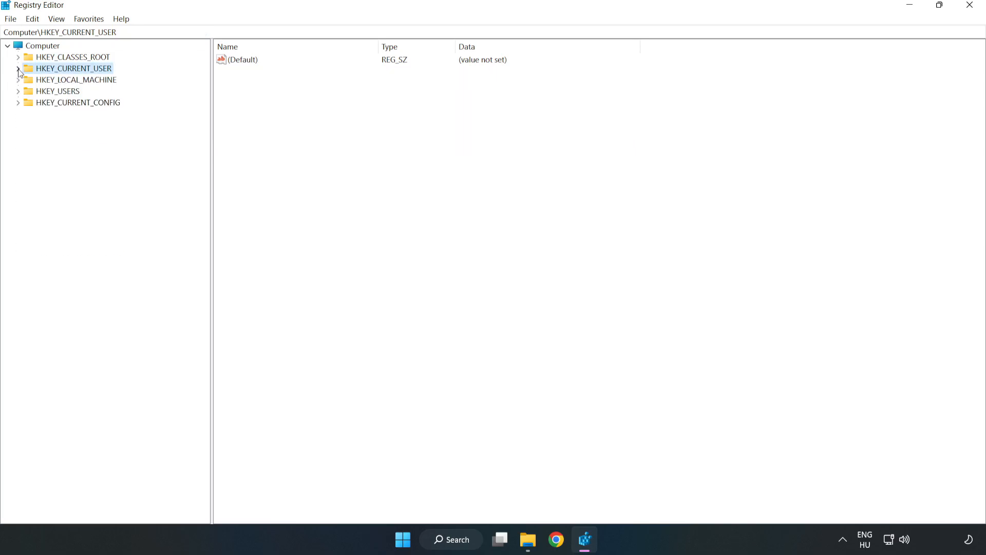
pyautogui.moveTo(19, 85)
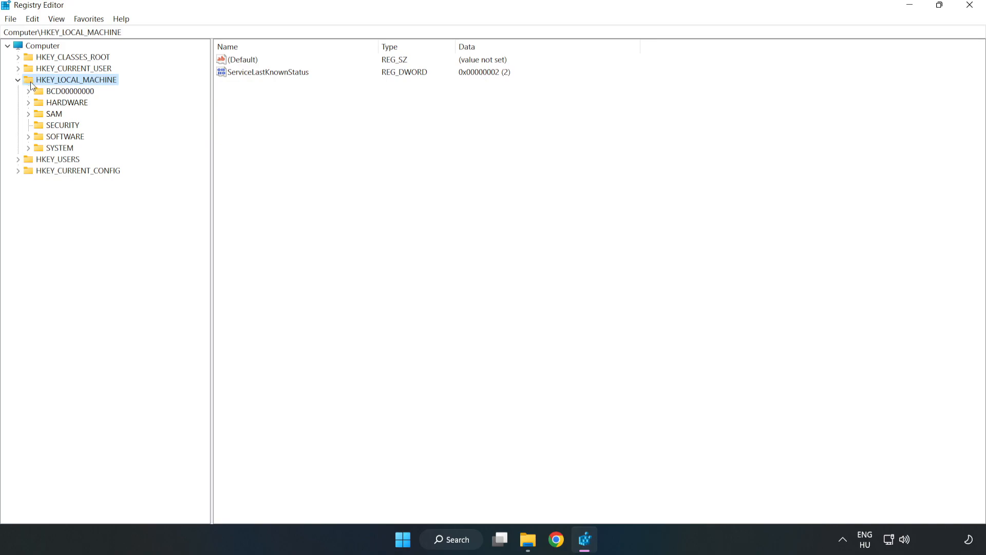
pyautogui.moveTo(35, 141)
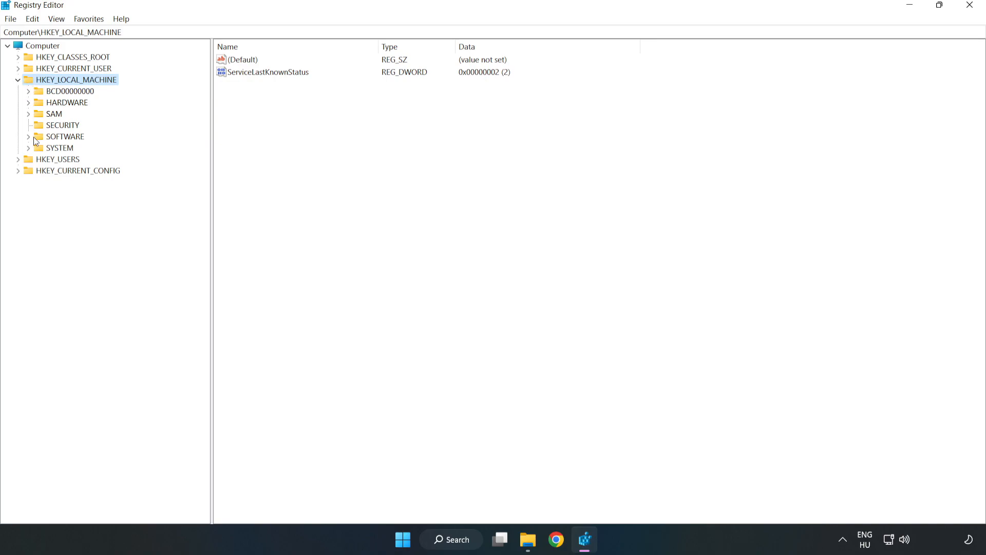
# - Navigate HKLM\SOFTWARE\Microsoft\PolicyManager\default\ApplicationManagement and select the AllowGameDVR key
pyautogui.click(29, 137)
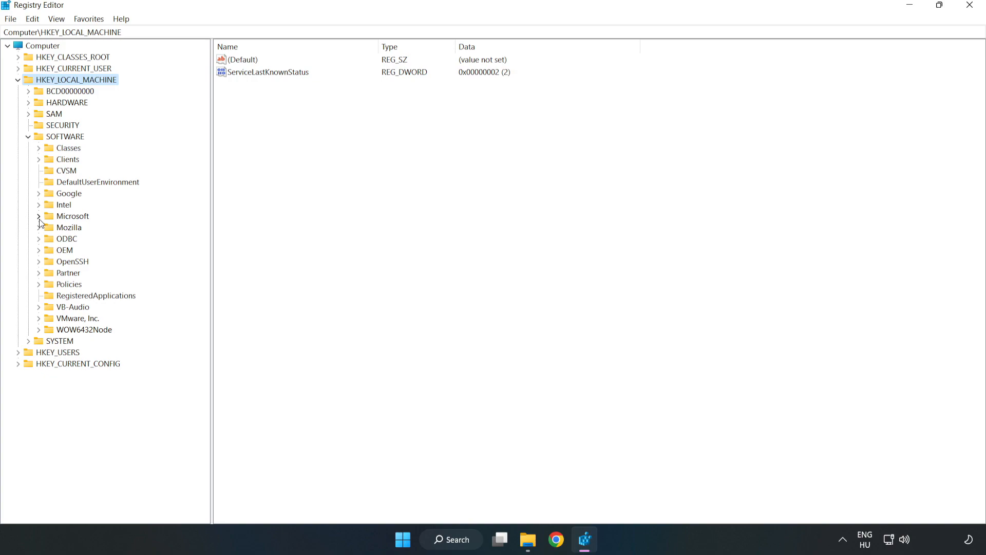
pyautogui.click(39, 216)
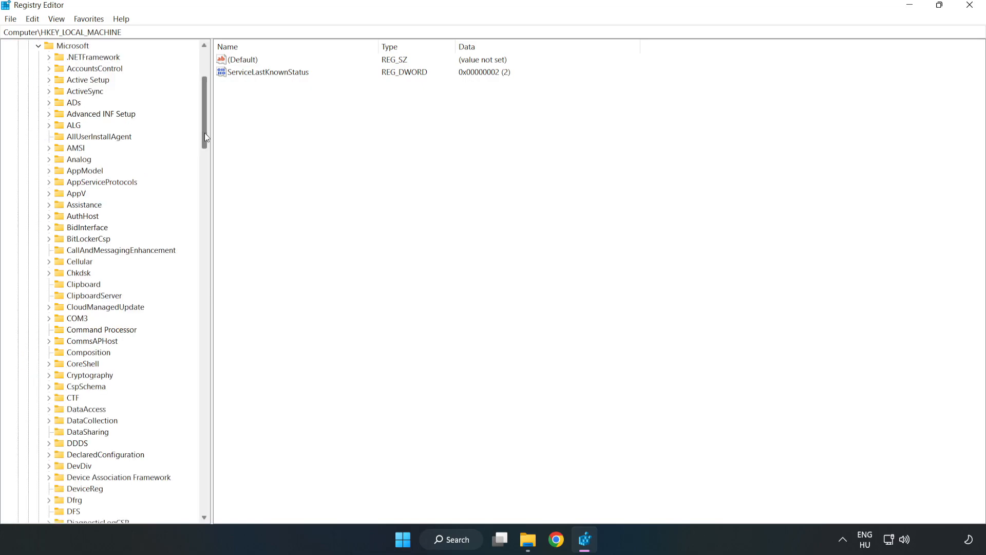
pyautogui.scroll(-3)
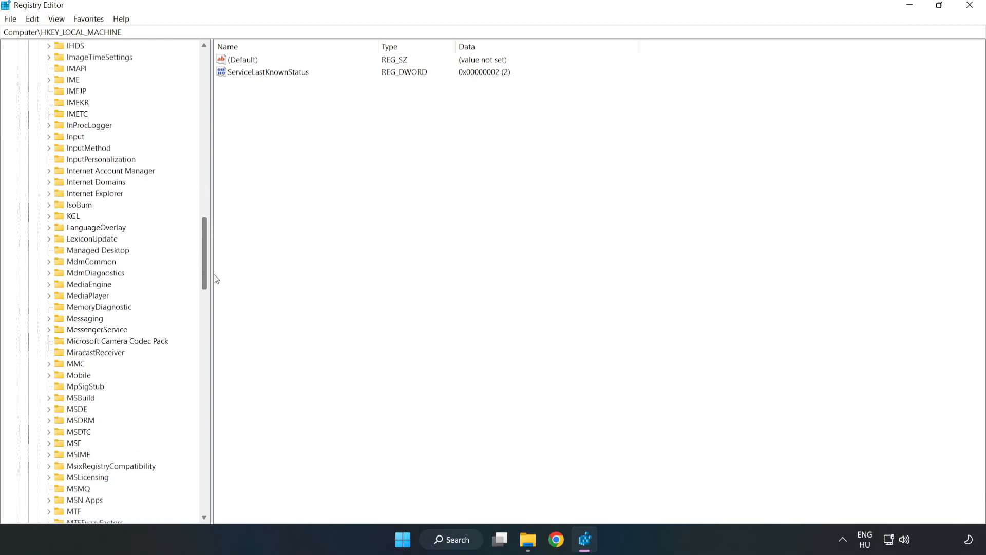
pyautogui.scroll(-3)
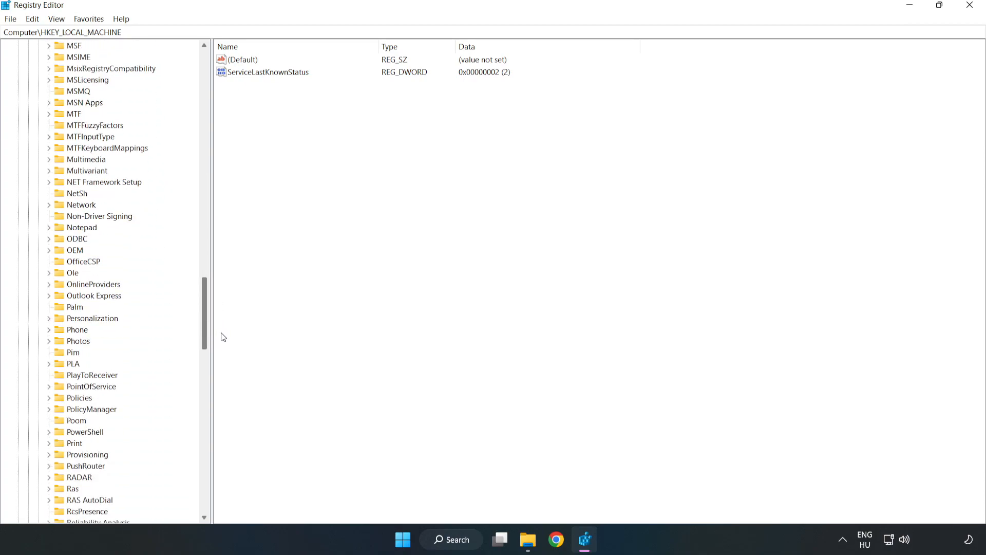
pyautogui.scroll(-3)
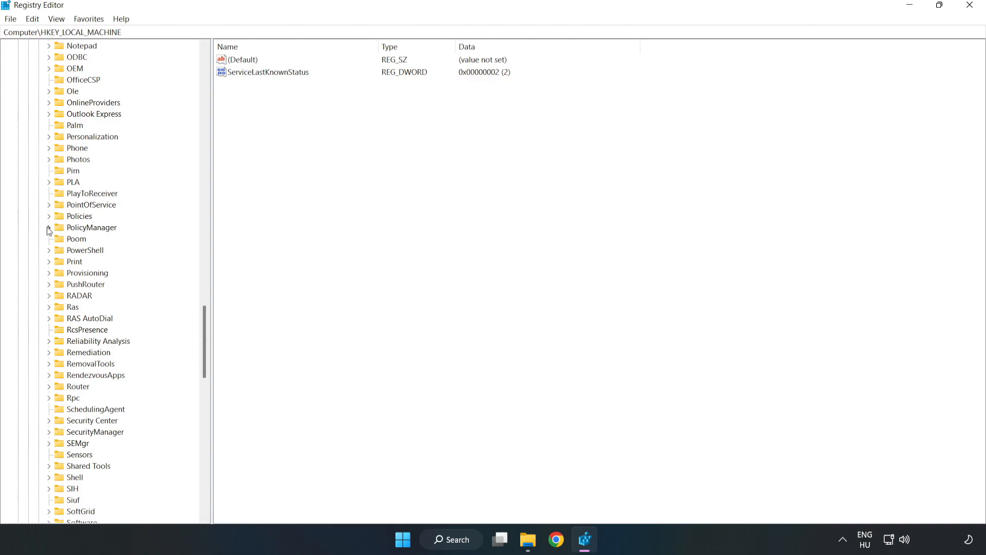
pyautogui.click(48, 227)
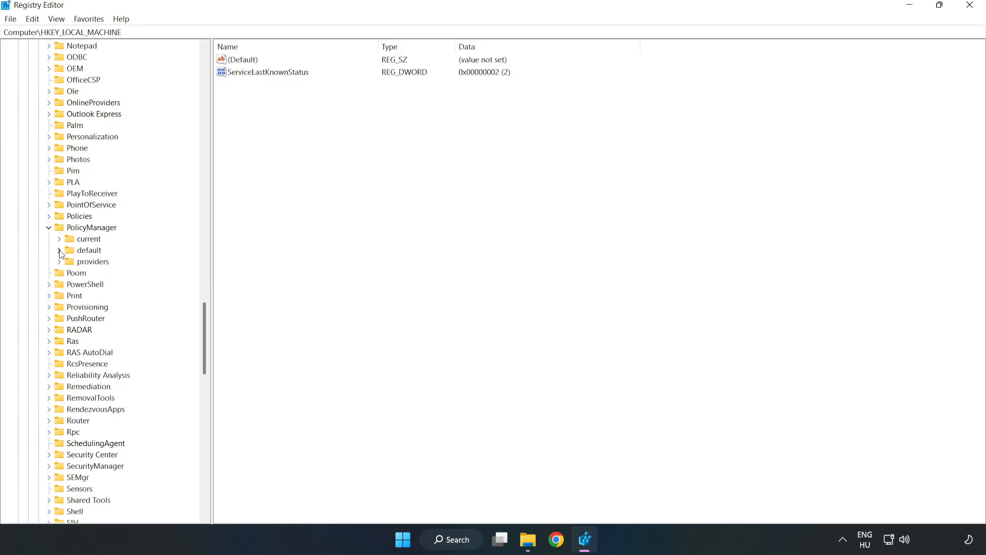
pyautogui.click(59, 250)
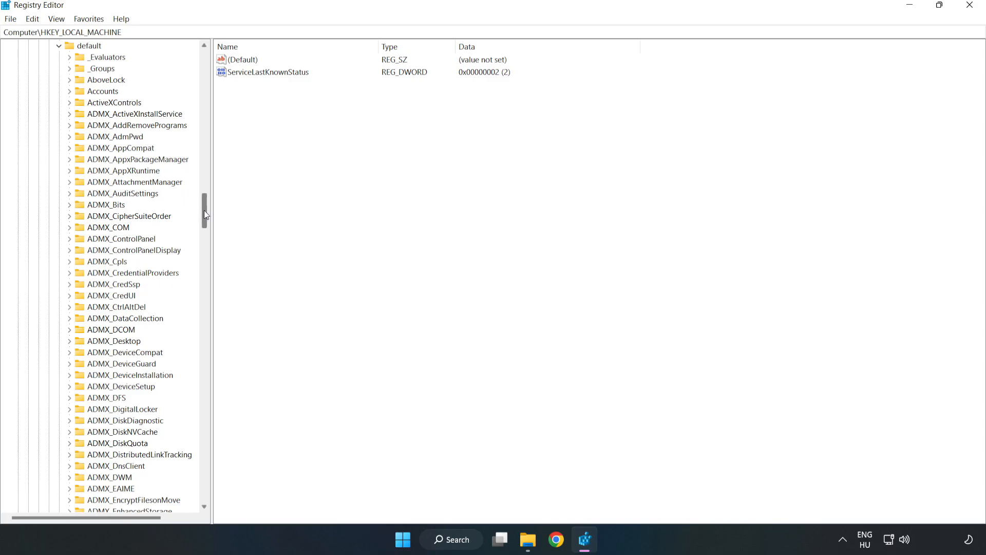
pyautogui.scroll(-3)
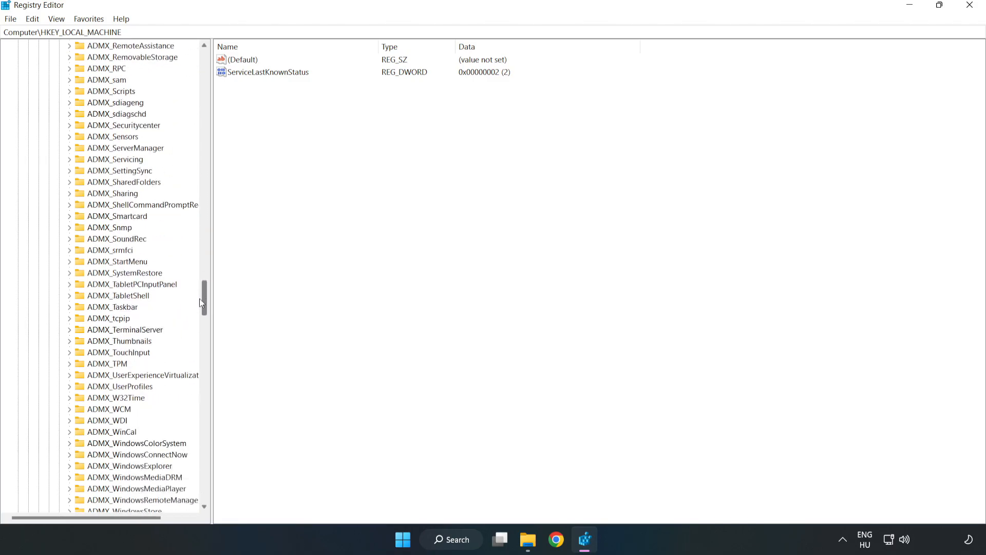
pyautogui.scroll(-3)
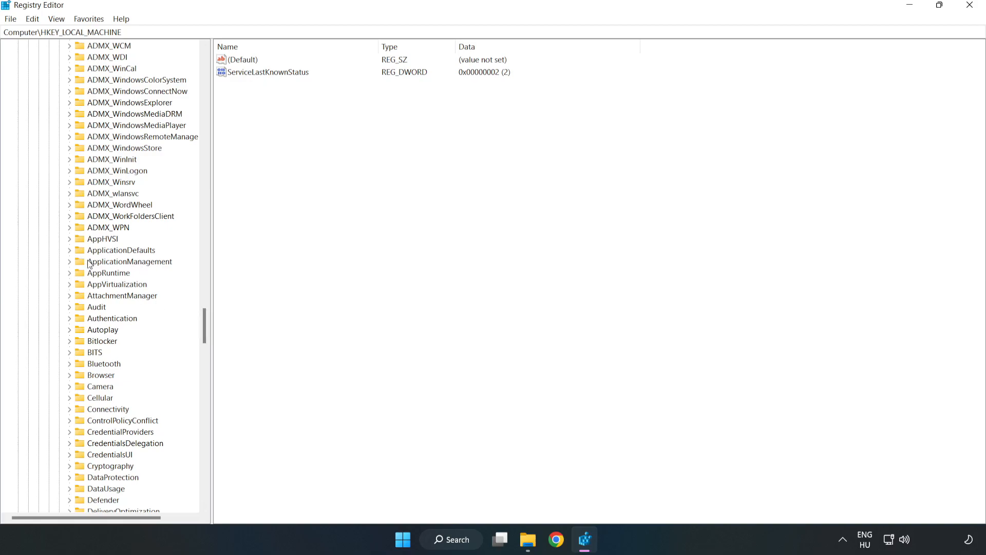
pyautogui.click(69, 261)
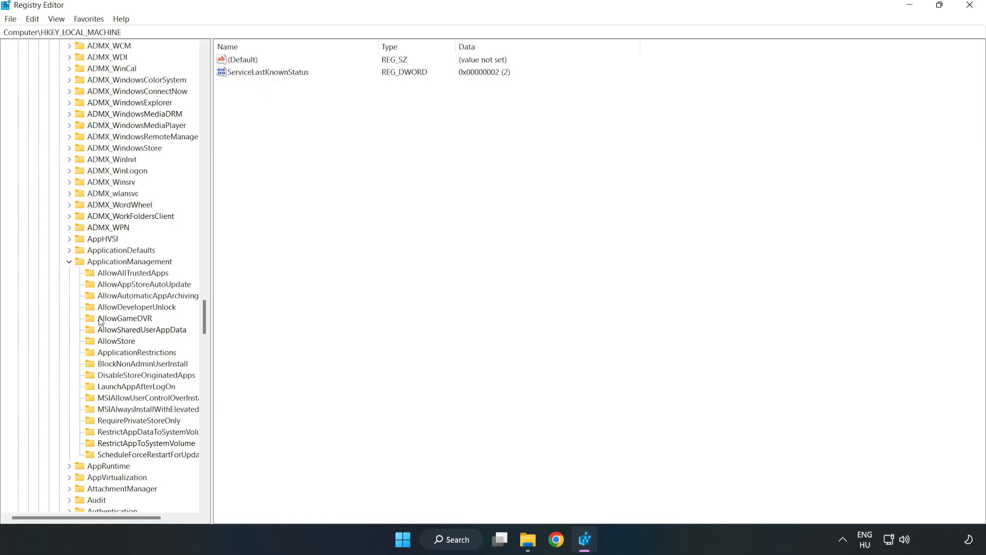
pyautogui.moveTo(115, 320)
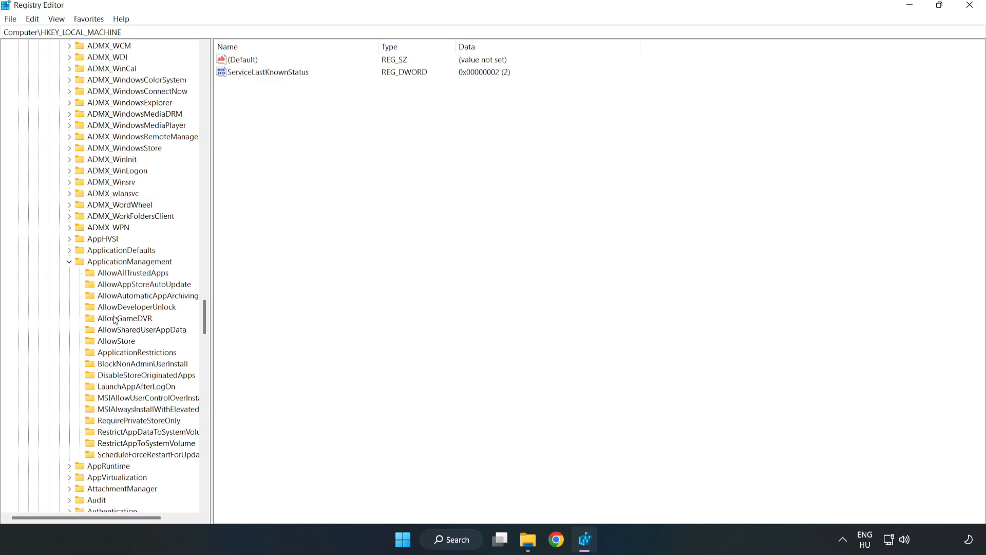
pyautogui.click(124, 317)
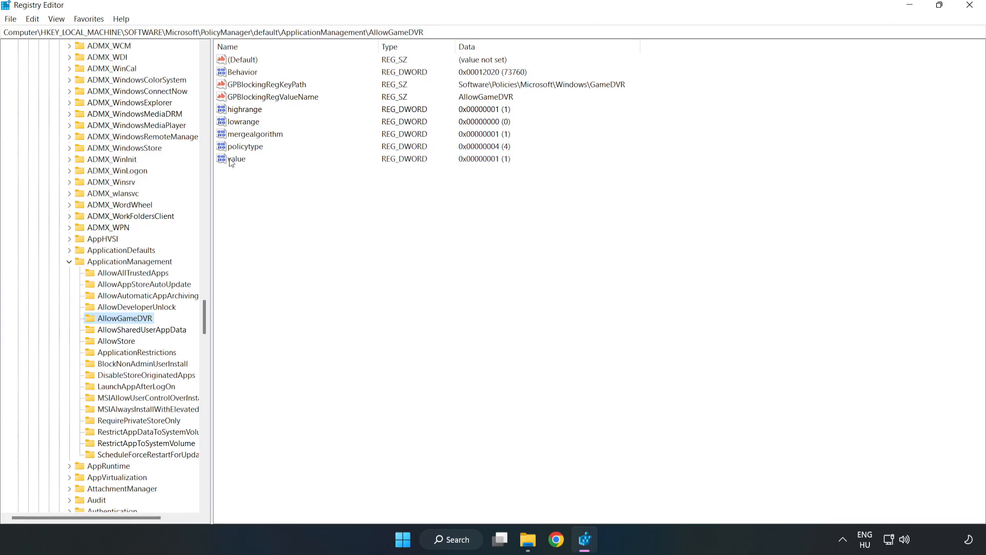
# - Change AllowGameDVR's value data to 0 and close Registry Editor
pyautogui.rightClick(236, 158)
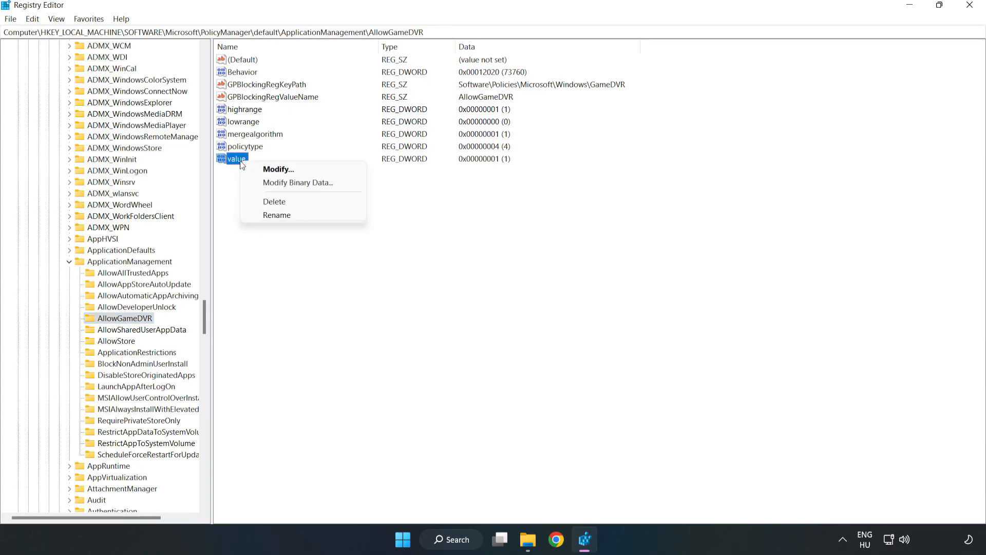
pyautogui.moveTo(283, 169)
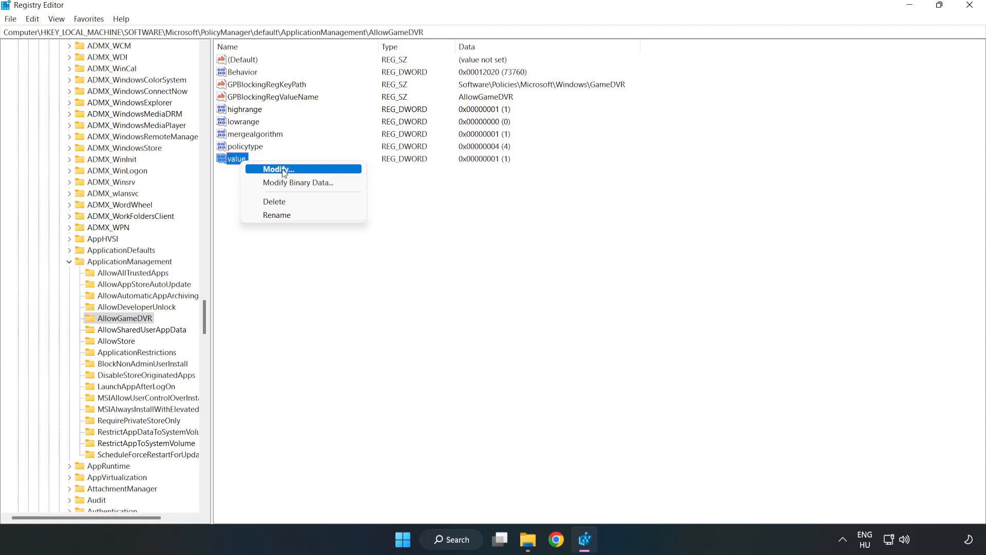
pyautogui.click(277, 169)
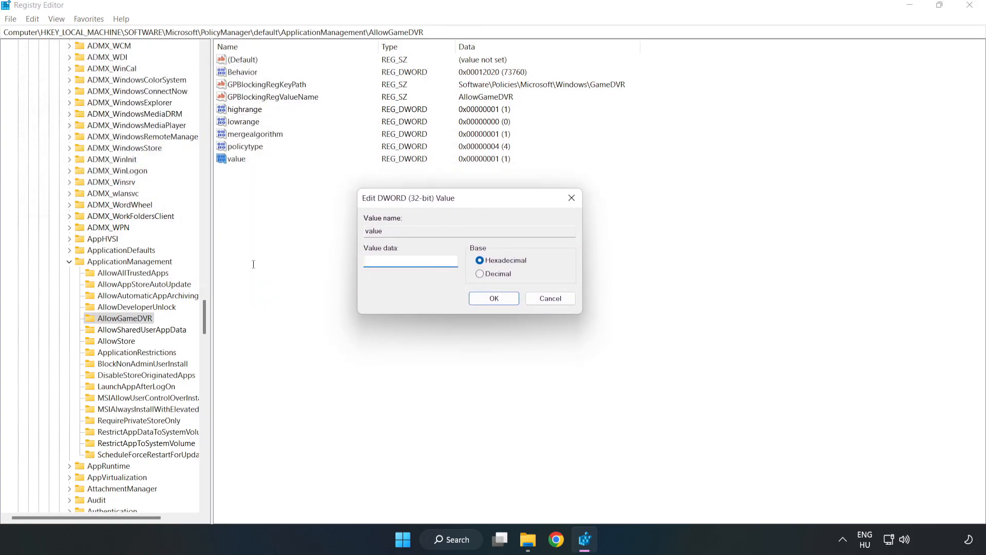
pyautogui.write('0')
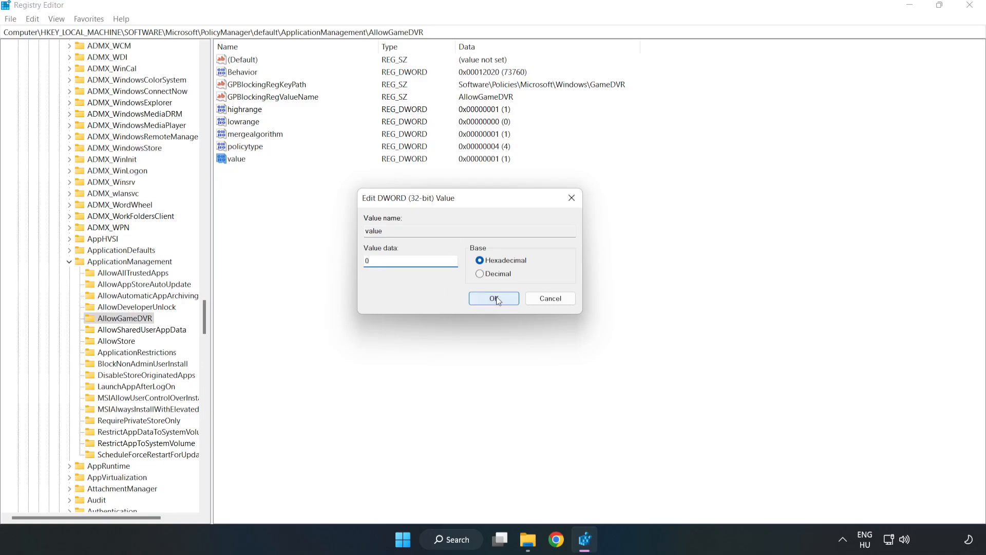
pyautogui.click(493, 297)
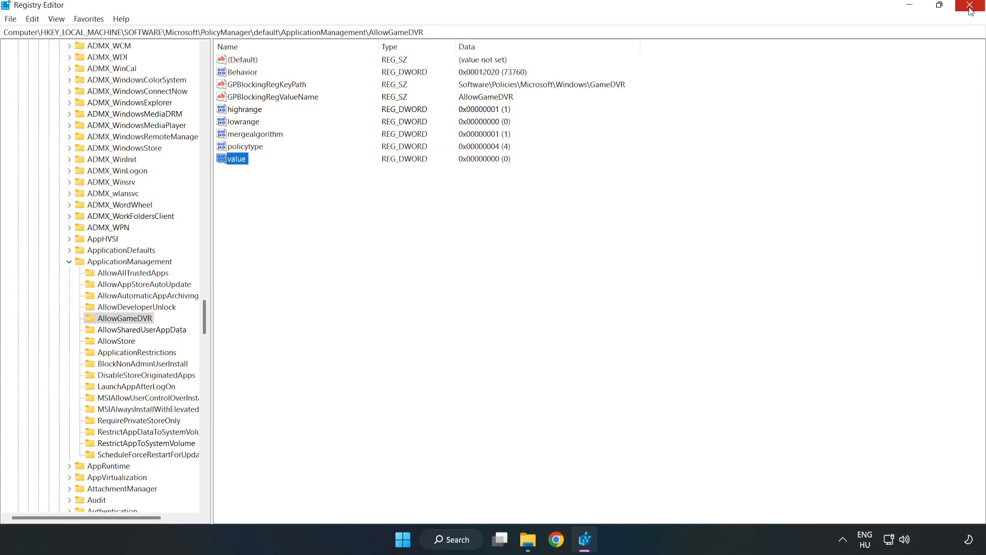
pyautogui.click(975, 5)
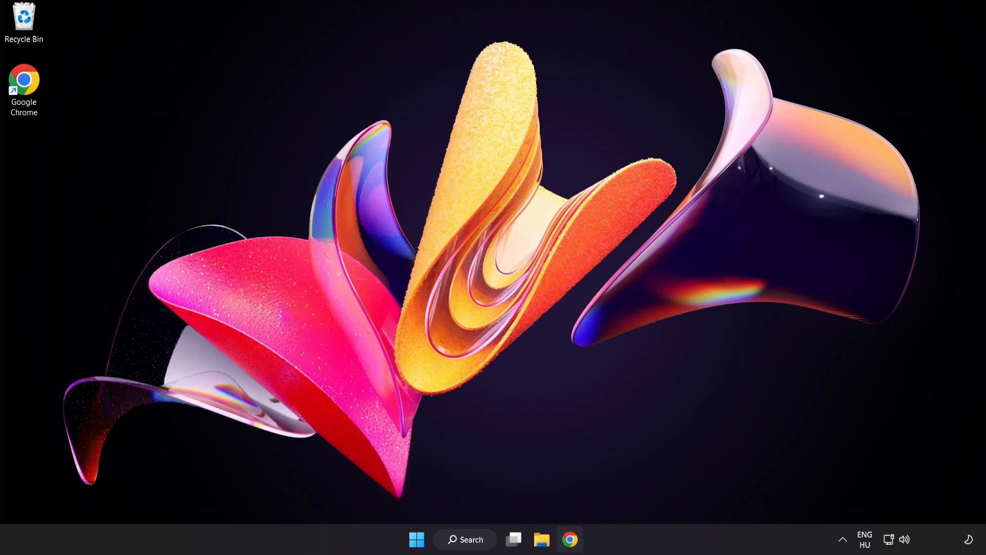
pyautogui.moveTo(569, 540)
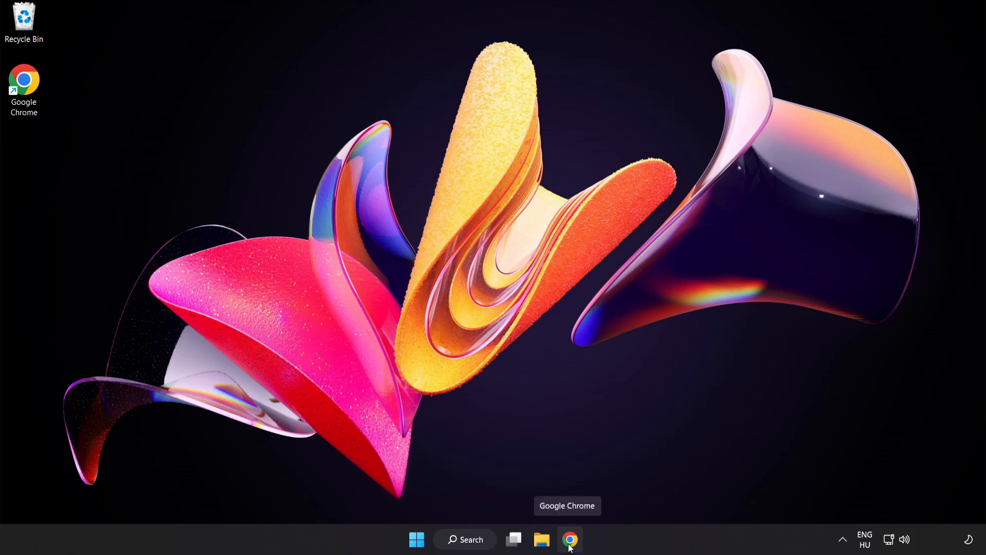
# - Download the DirectX End-User Runtime installer dxwebsetup.exe in Chrome and launch it
pyautogui.click(569, 540)
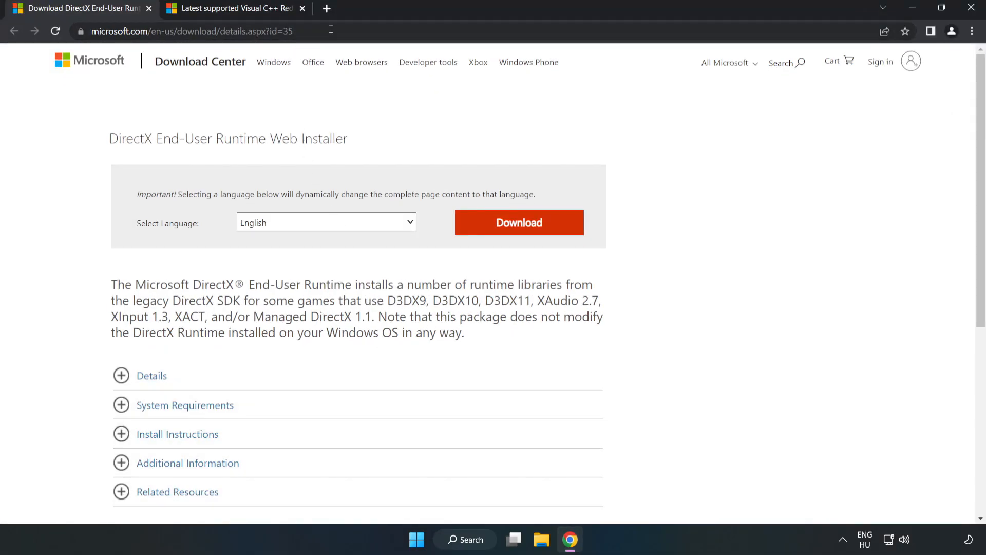
pyautogui.click(188, 31)
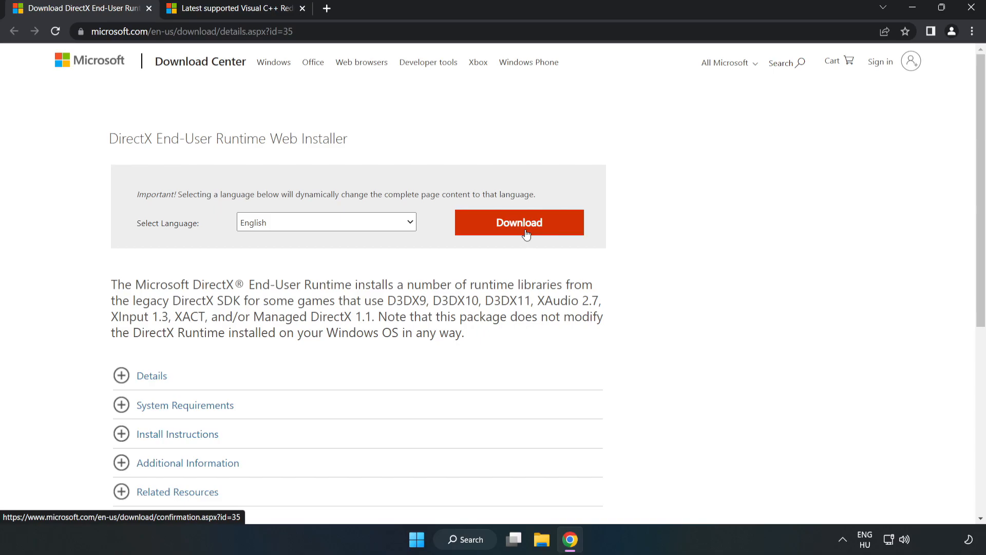
pyautogui.click(518, 222)
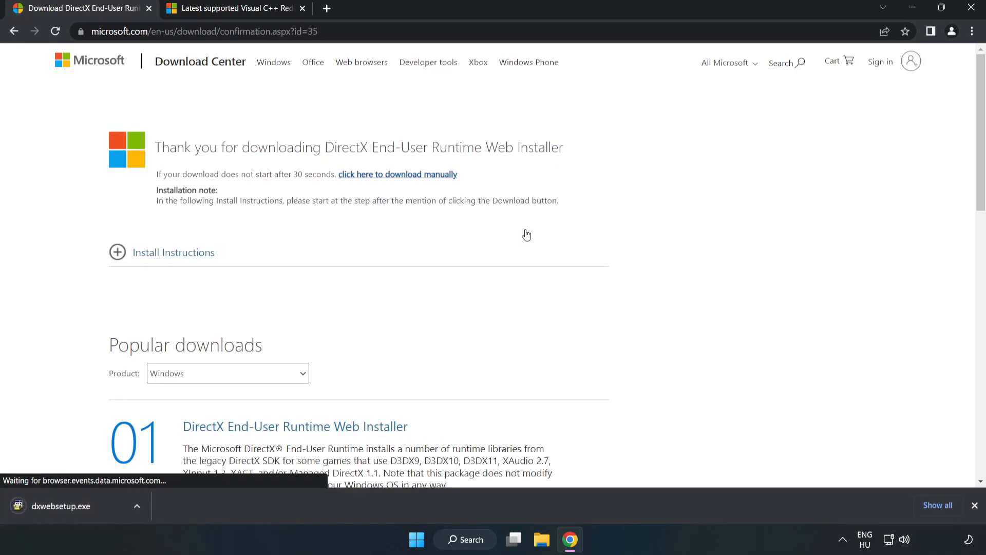
pyautogui.moveTo(371, 328)
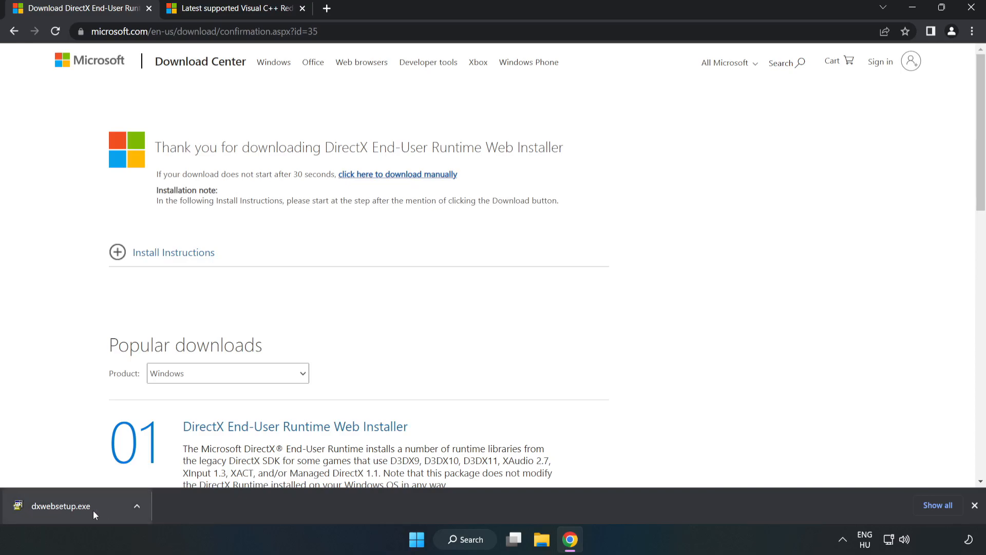
pyautogui.click(60, 505)
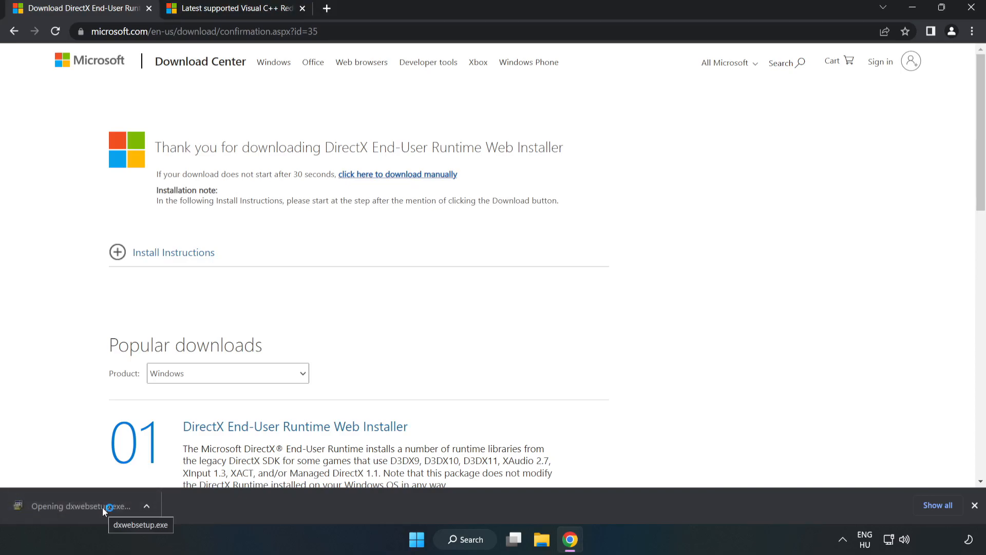
pyautogui.click(82, 506)
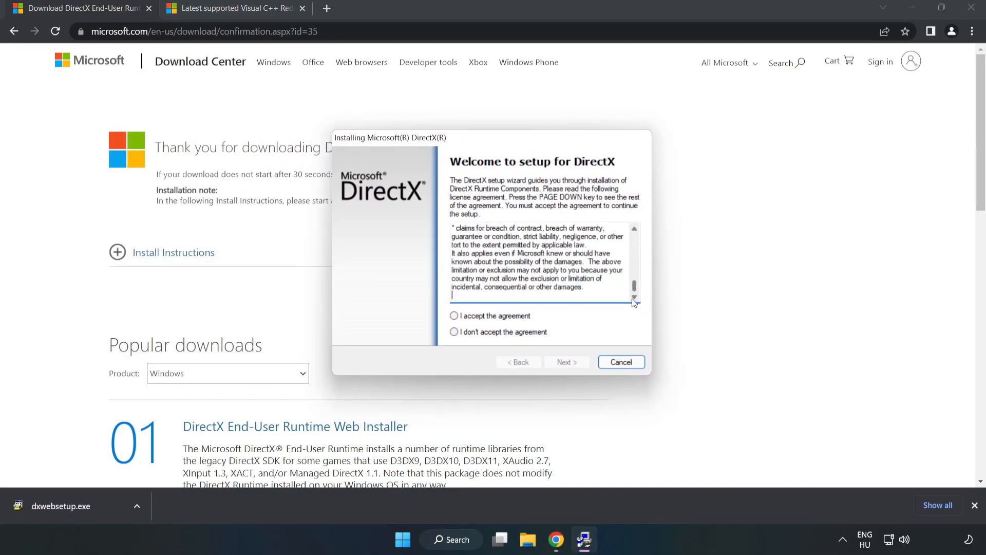
# - Accept the DirectX license, decline the Bing Bar, and finish the setup
pyautogui.click(454, 314)
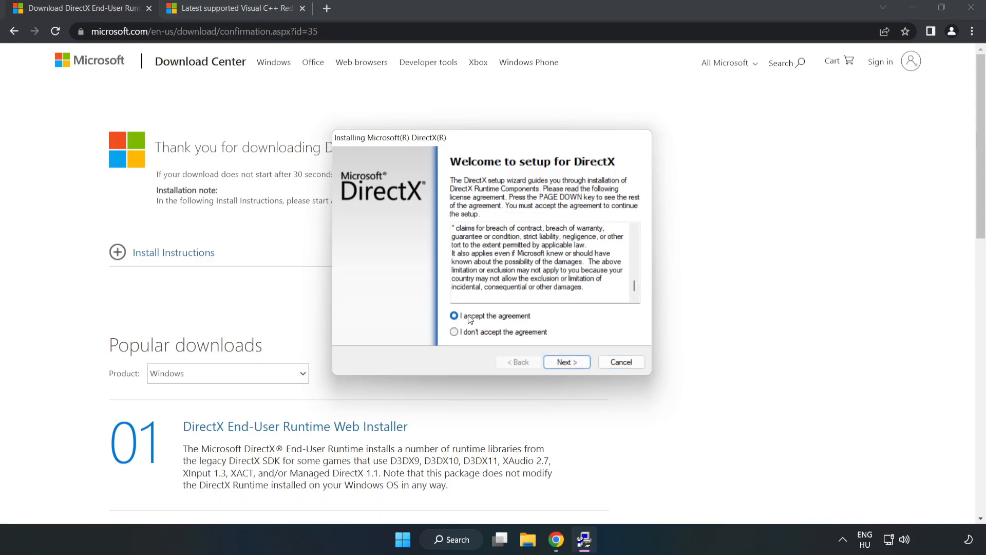
pyautogui.click(565, 361)
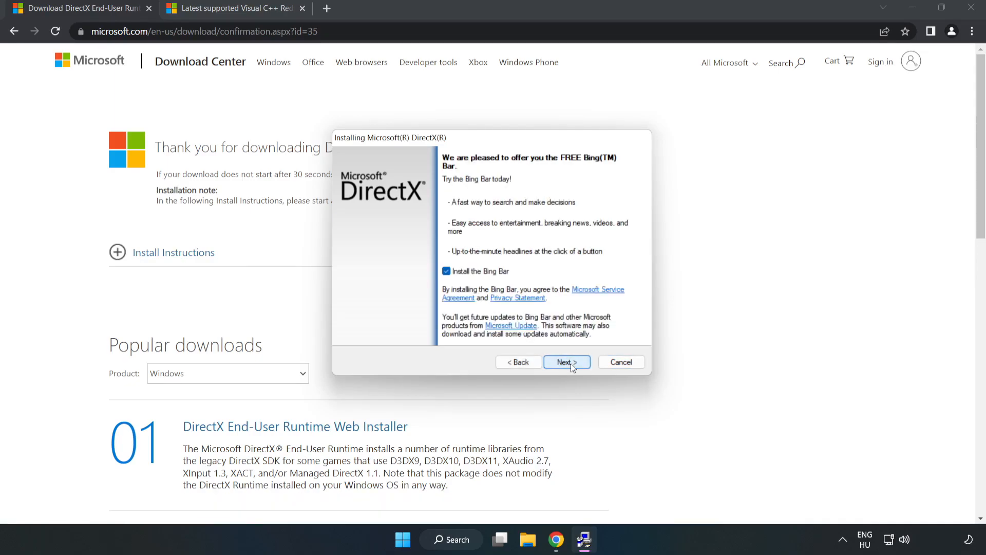
pyautogui.click(446, 270)
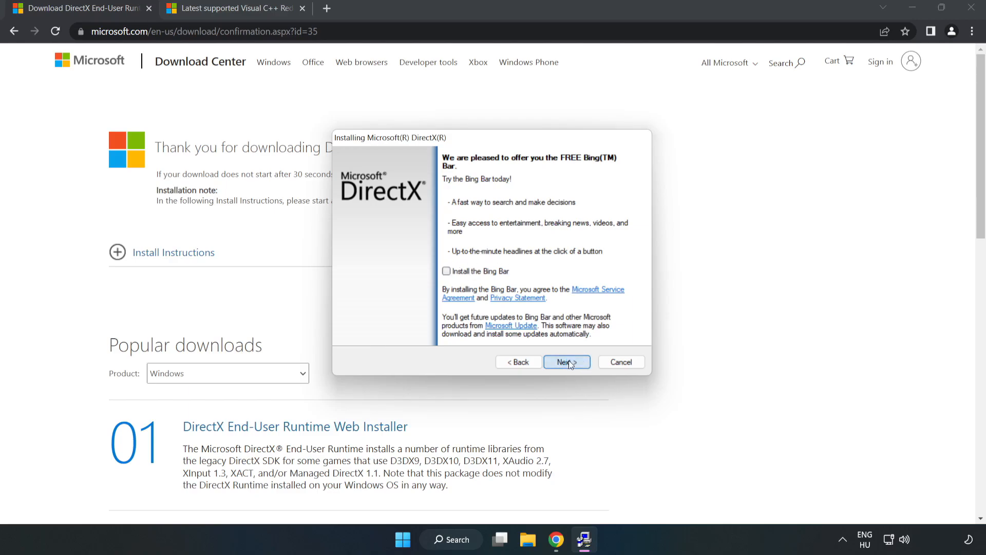
pyautogui.click(566, 362)
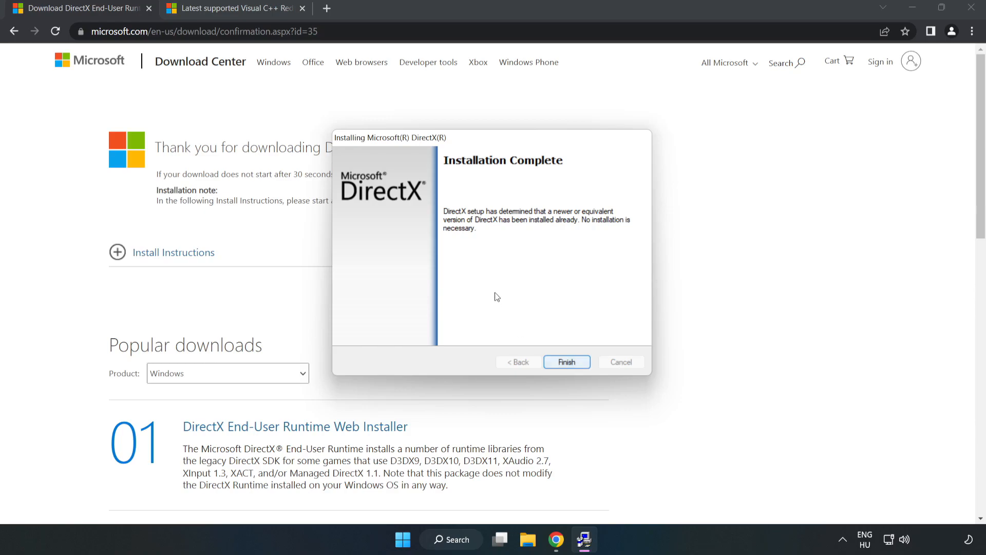
pyautogui.click(565, 362)
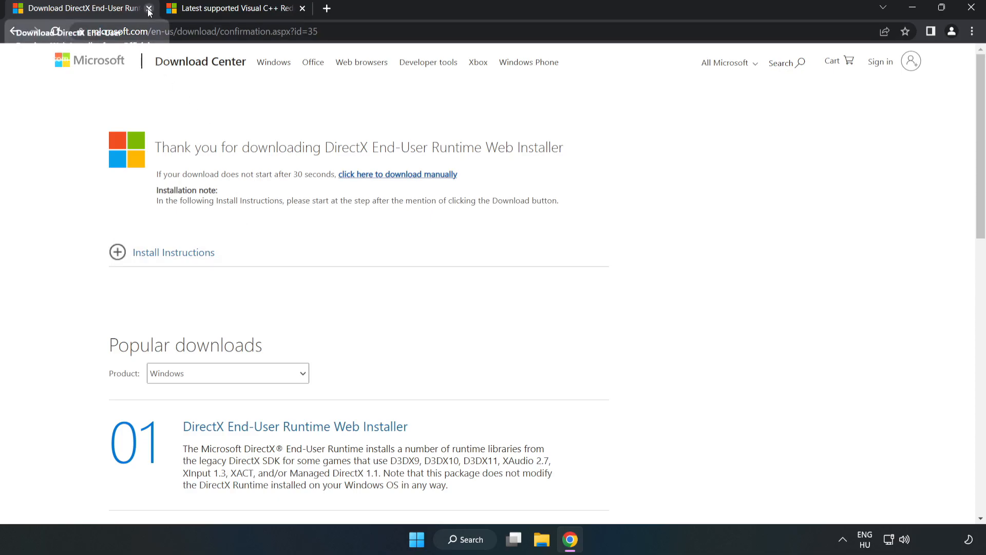
# - Close the DirectX tab, download the ARM64 vc_redist with multiple downloads allowed, and run it
pyautogui.click(149, 8)
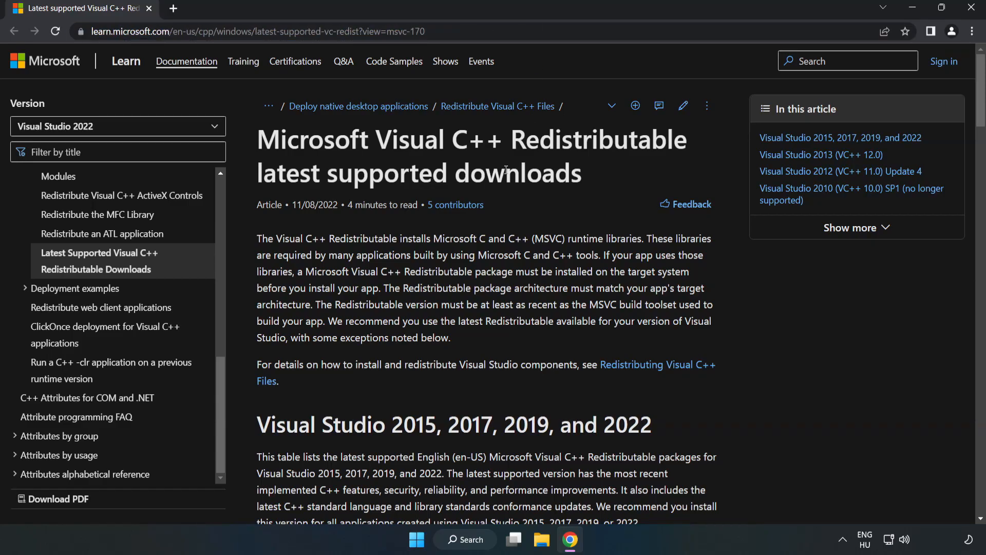
pyautogui.scroll(-3)
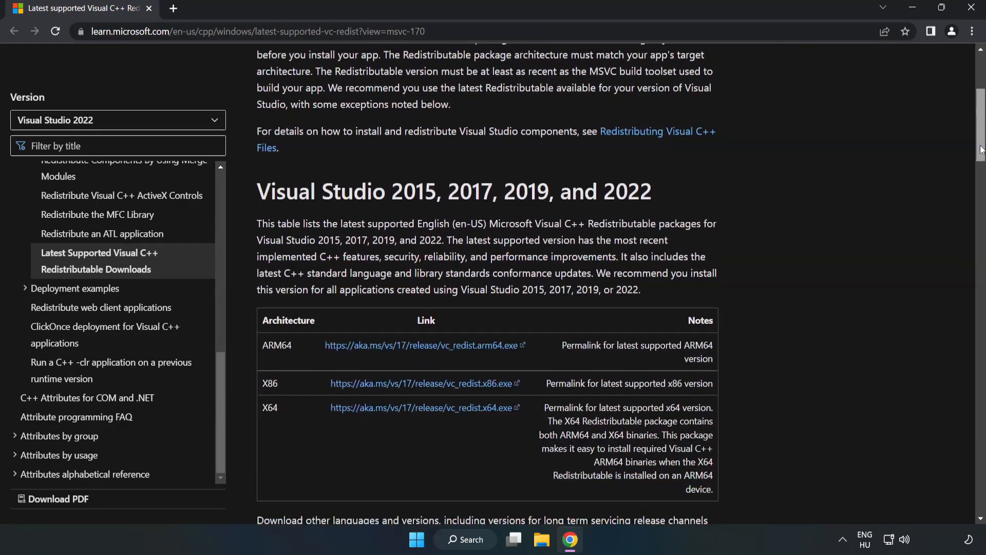
pyautogui.scroll(-3)
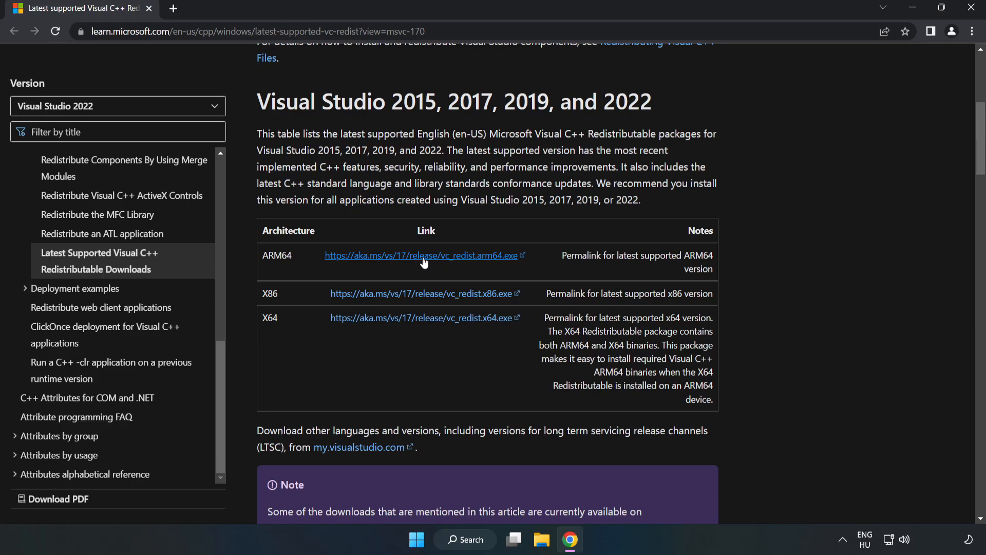
pyautogui.click(420, 255)
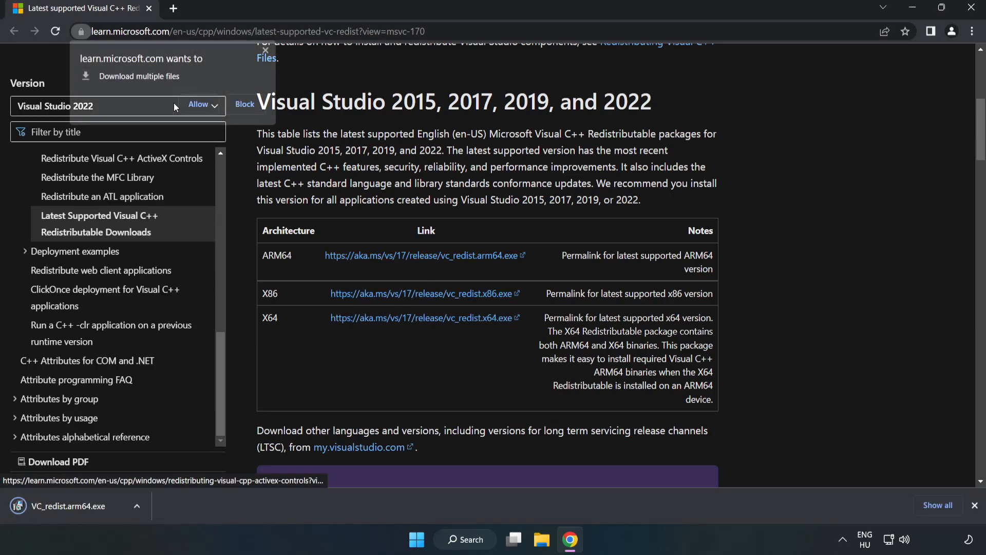
pyautogui.click(197, 104)
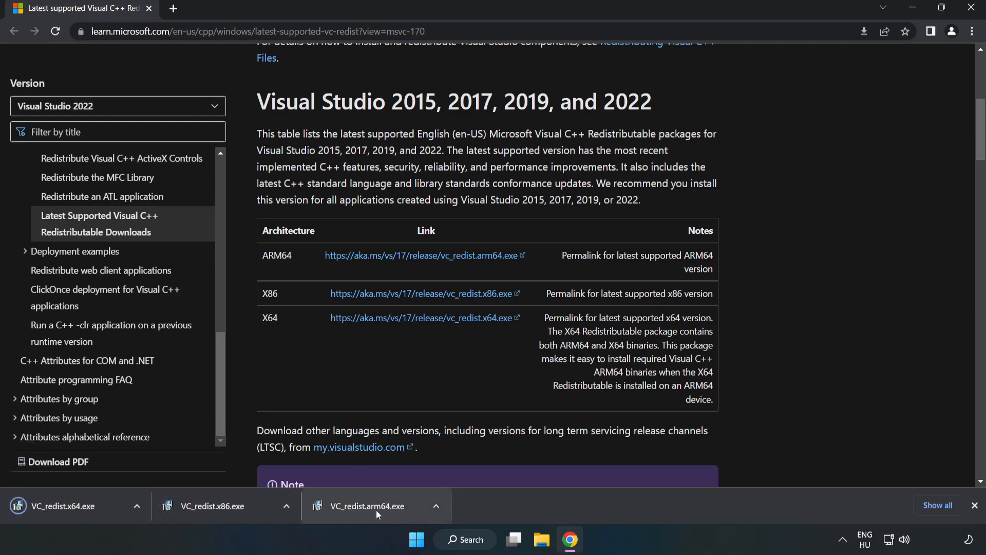
pyautogui.click(371, 506)
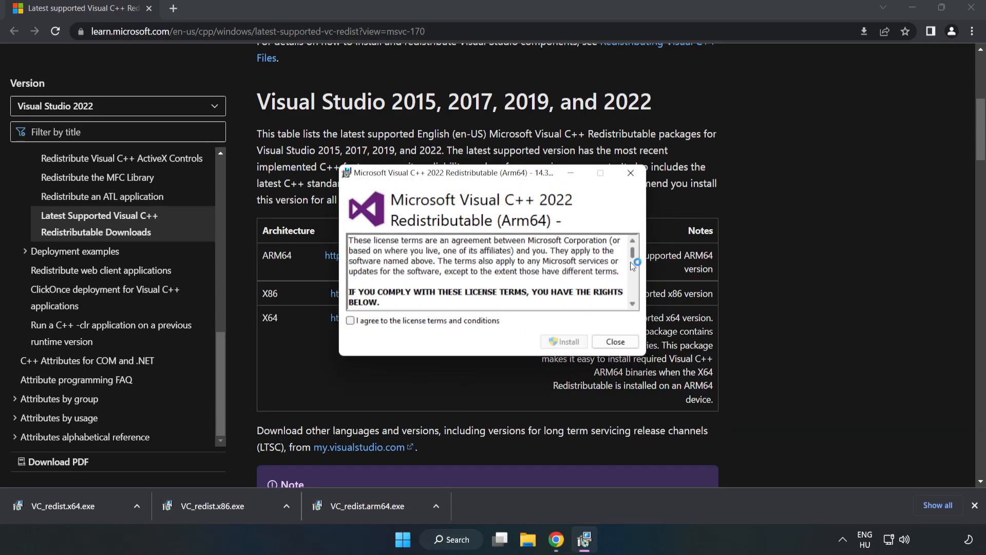
# - Try installing the ARM64 redistributable, dismiss its failure, and close the successful x86 install
pyautogui.click(351, 320)
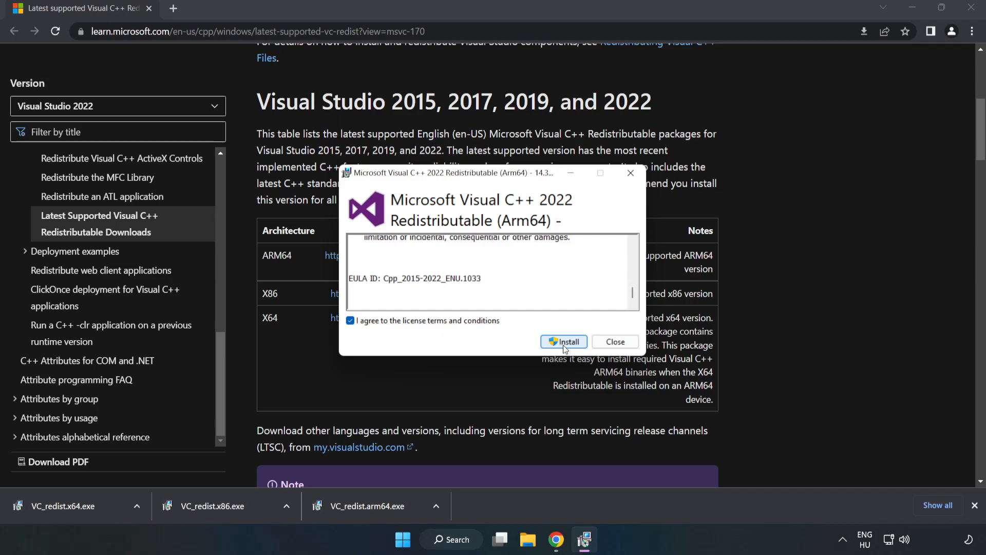
pyautogui.click(563, 342)
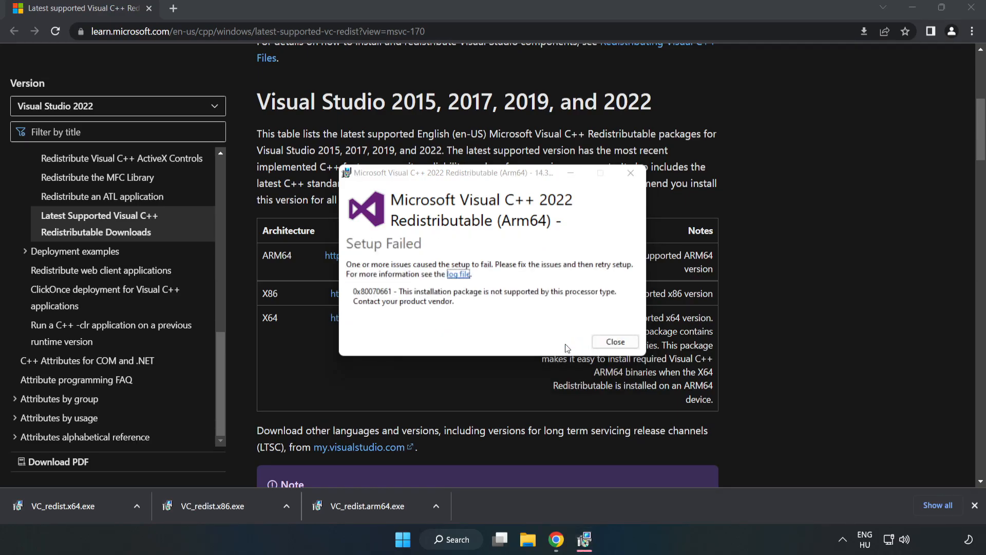
pyautogui.moveTo(473, 294)
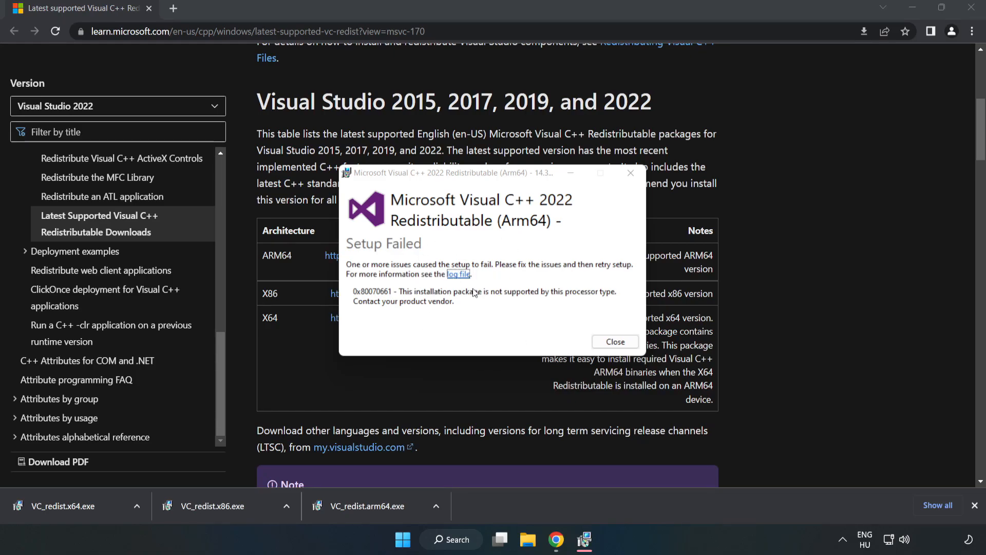
pyautogui.click(614, 341)
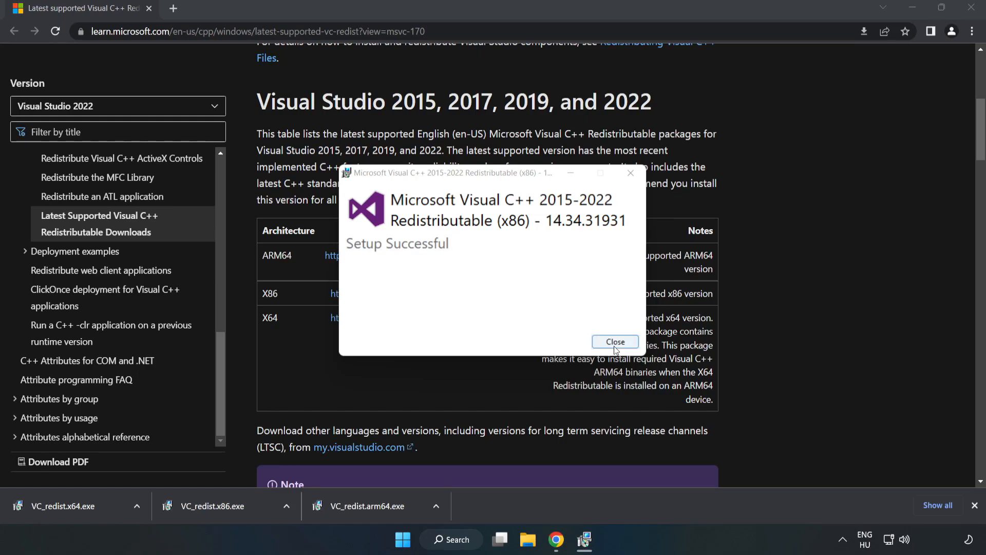
pyautogui.click(614, 341)
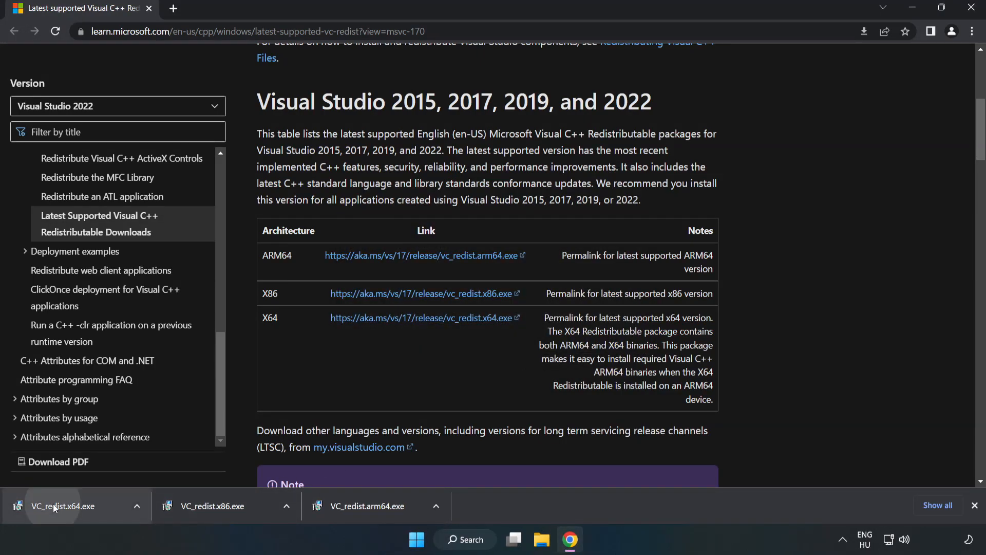
# - Install VC_redist.x64.exe without restarting, then close Chrome
pyautogui.click(62, 505)
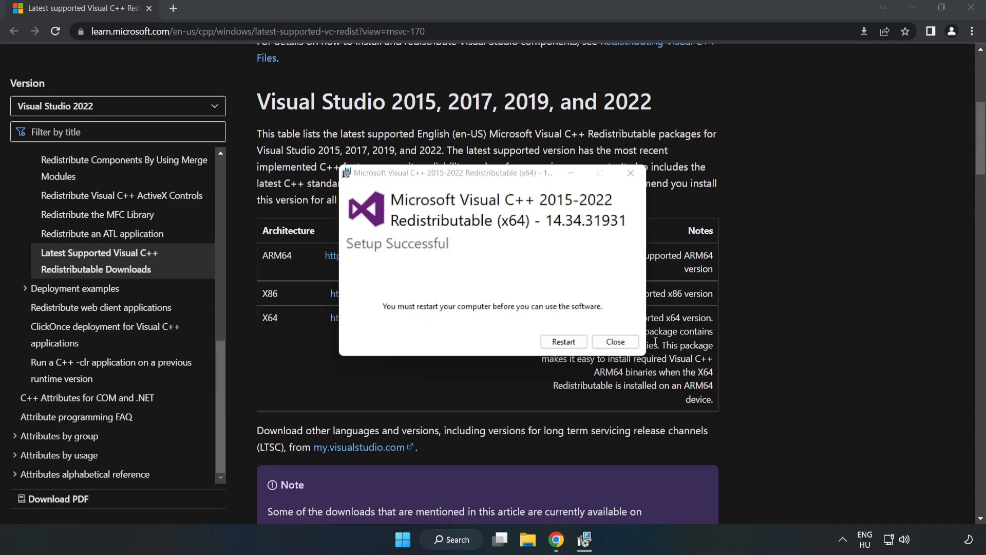
pyautogui.click(614, 342)
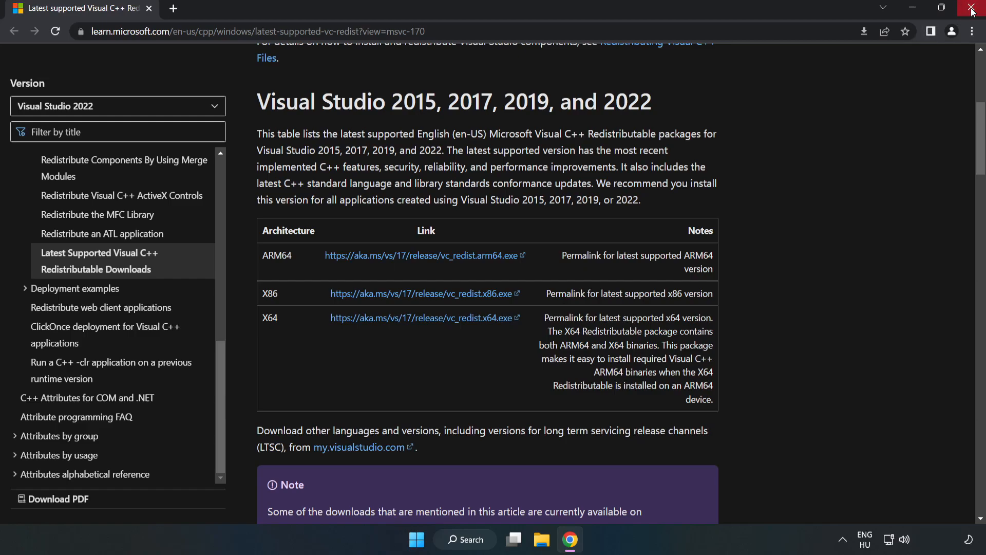
pyautogui.click(973, 9)
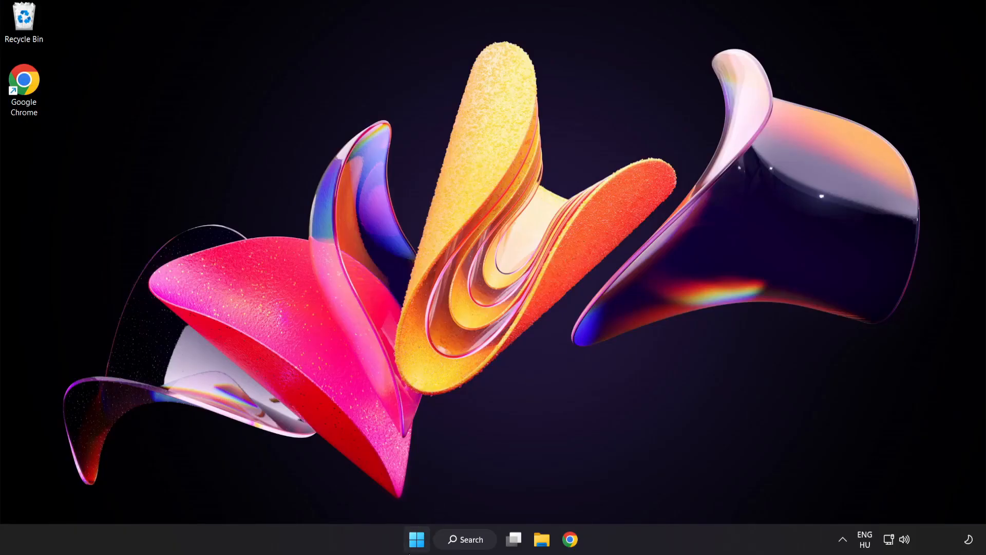
# - Open the Start menu's power options to reach Restart
pyautogui.click(416, 538)
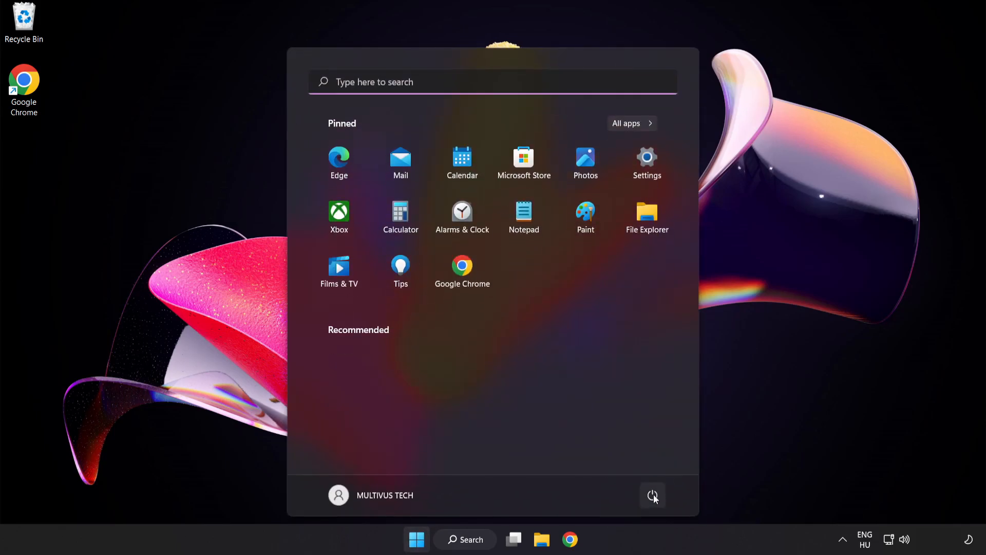
pyautogui.click(653, 495)
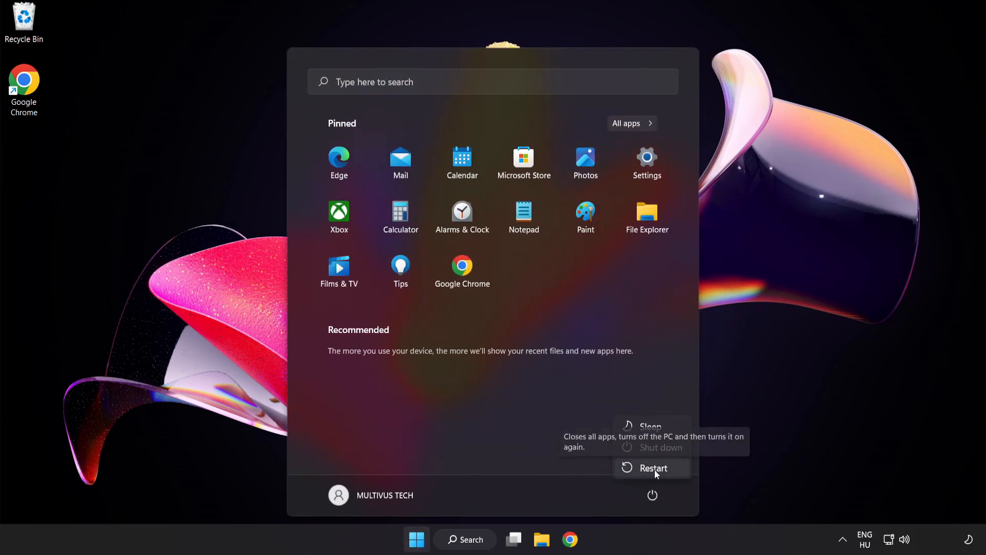